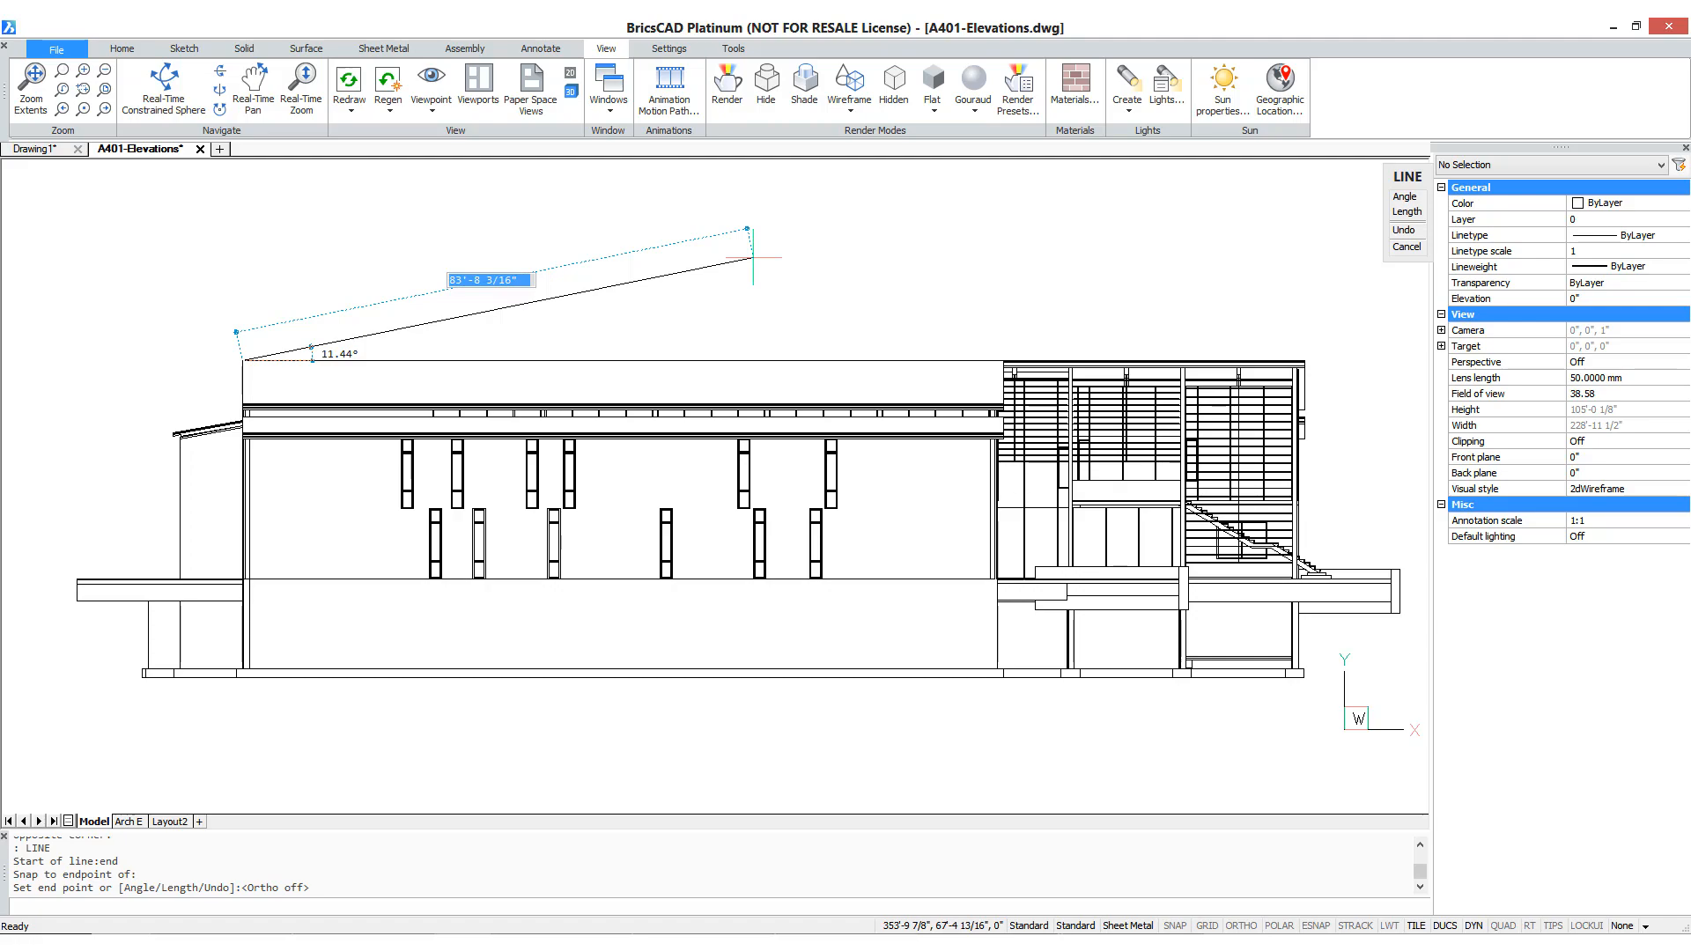
# - Finish the sloped line in A401-Elevations and switch to the Campus_Complex drawing
pyautogui.click(265, 149)
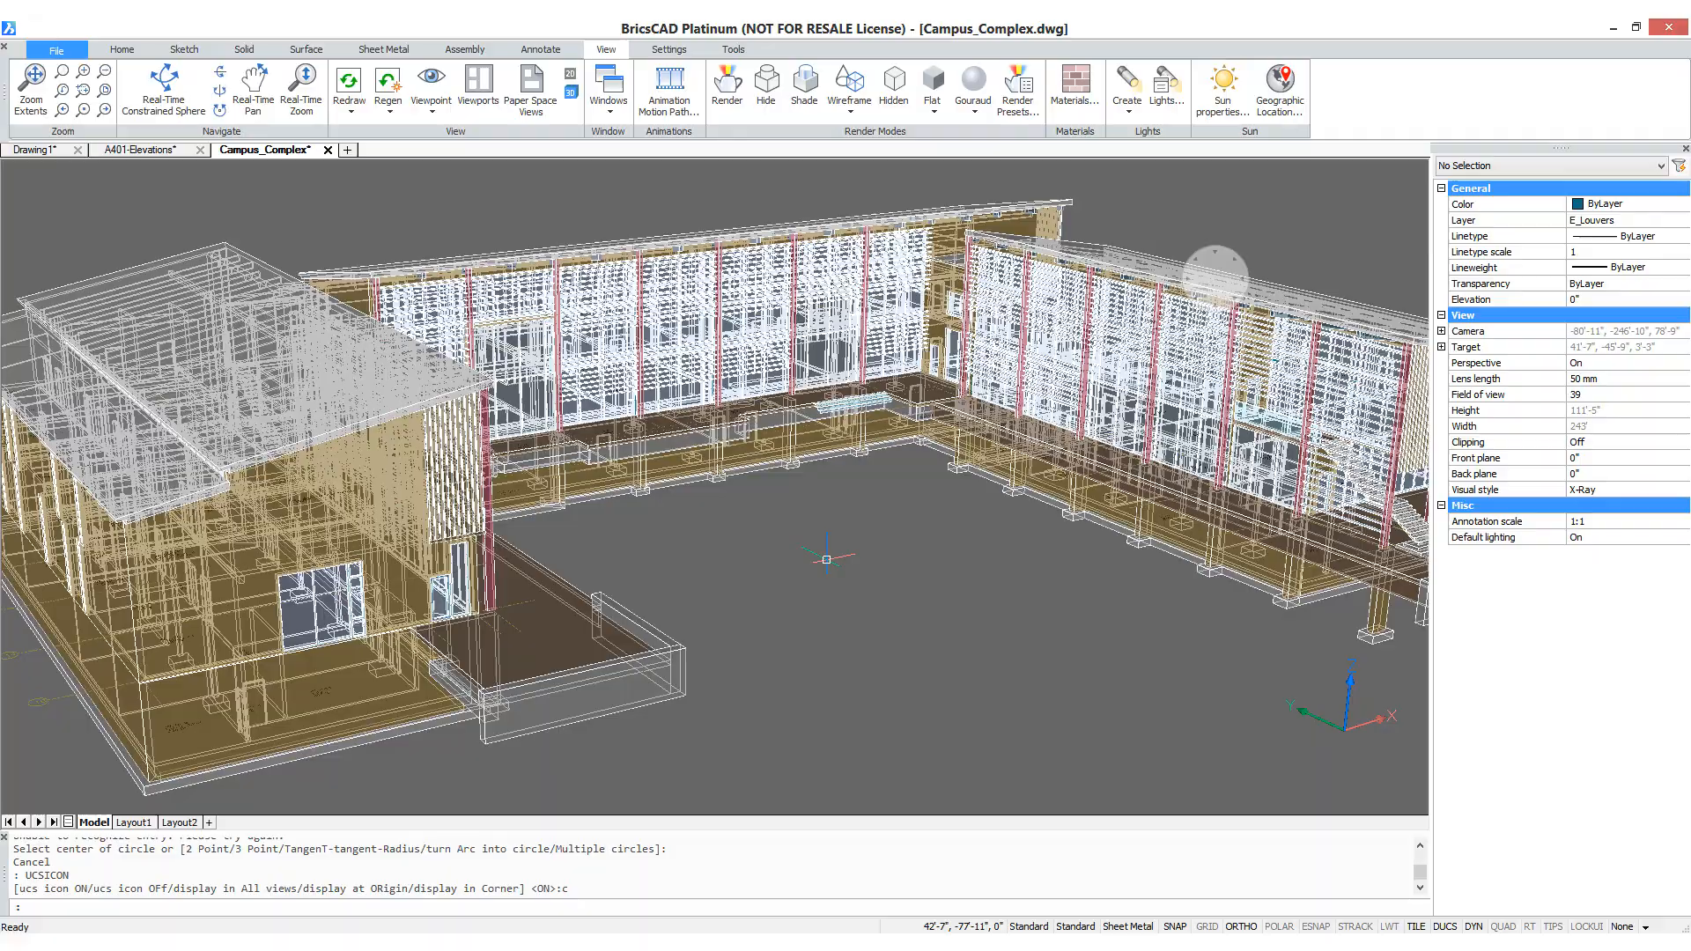
pyautogui.click(38, 149)
pyautogui.write('LINE')
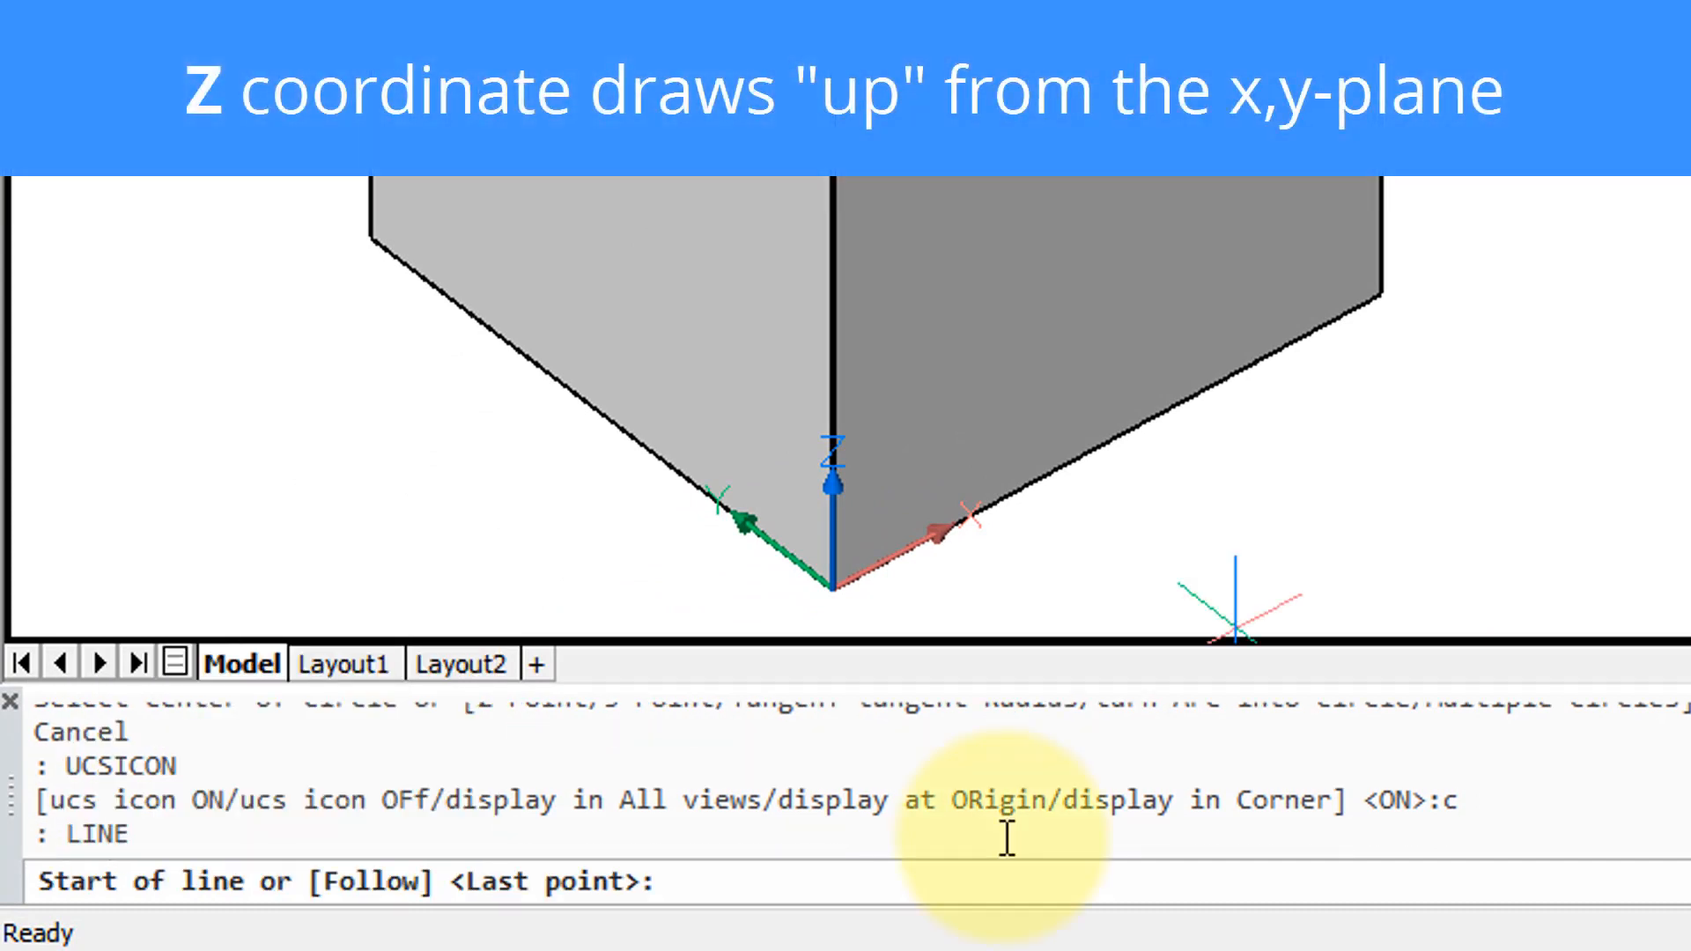
# - Draw a vertical line from 1,1,3 rising above the cube's top face
pyautogui.write('1,1,3')
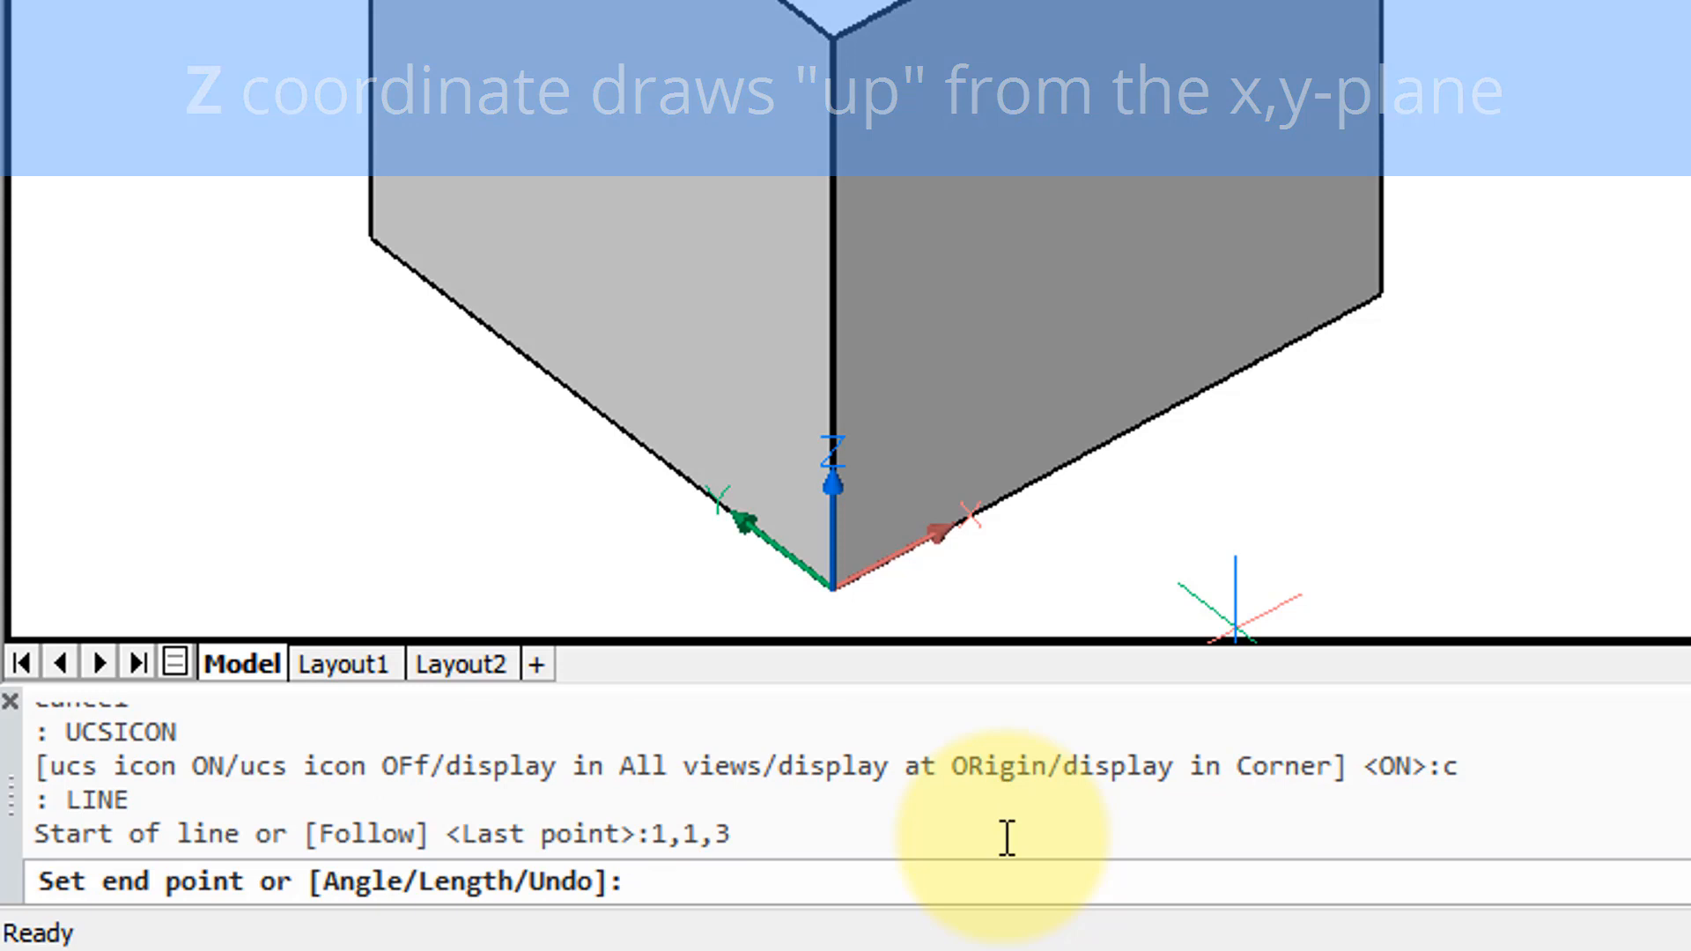
pyautogui.write('2,1')
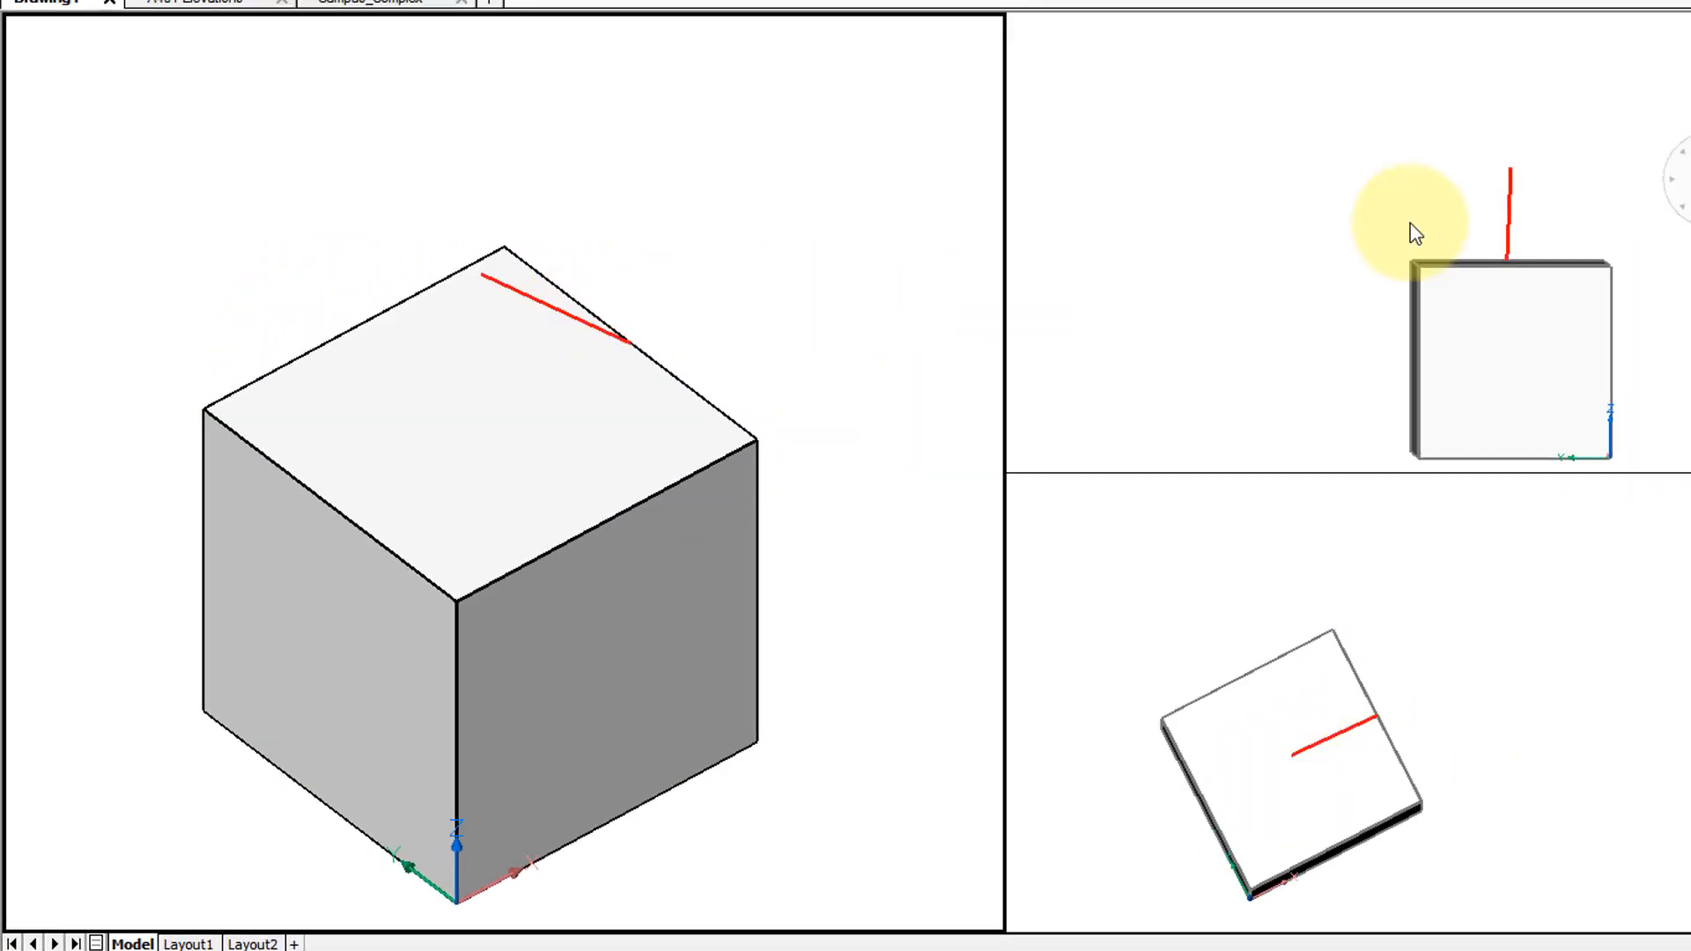
pyautogui.moveTo(1465, 789)
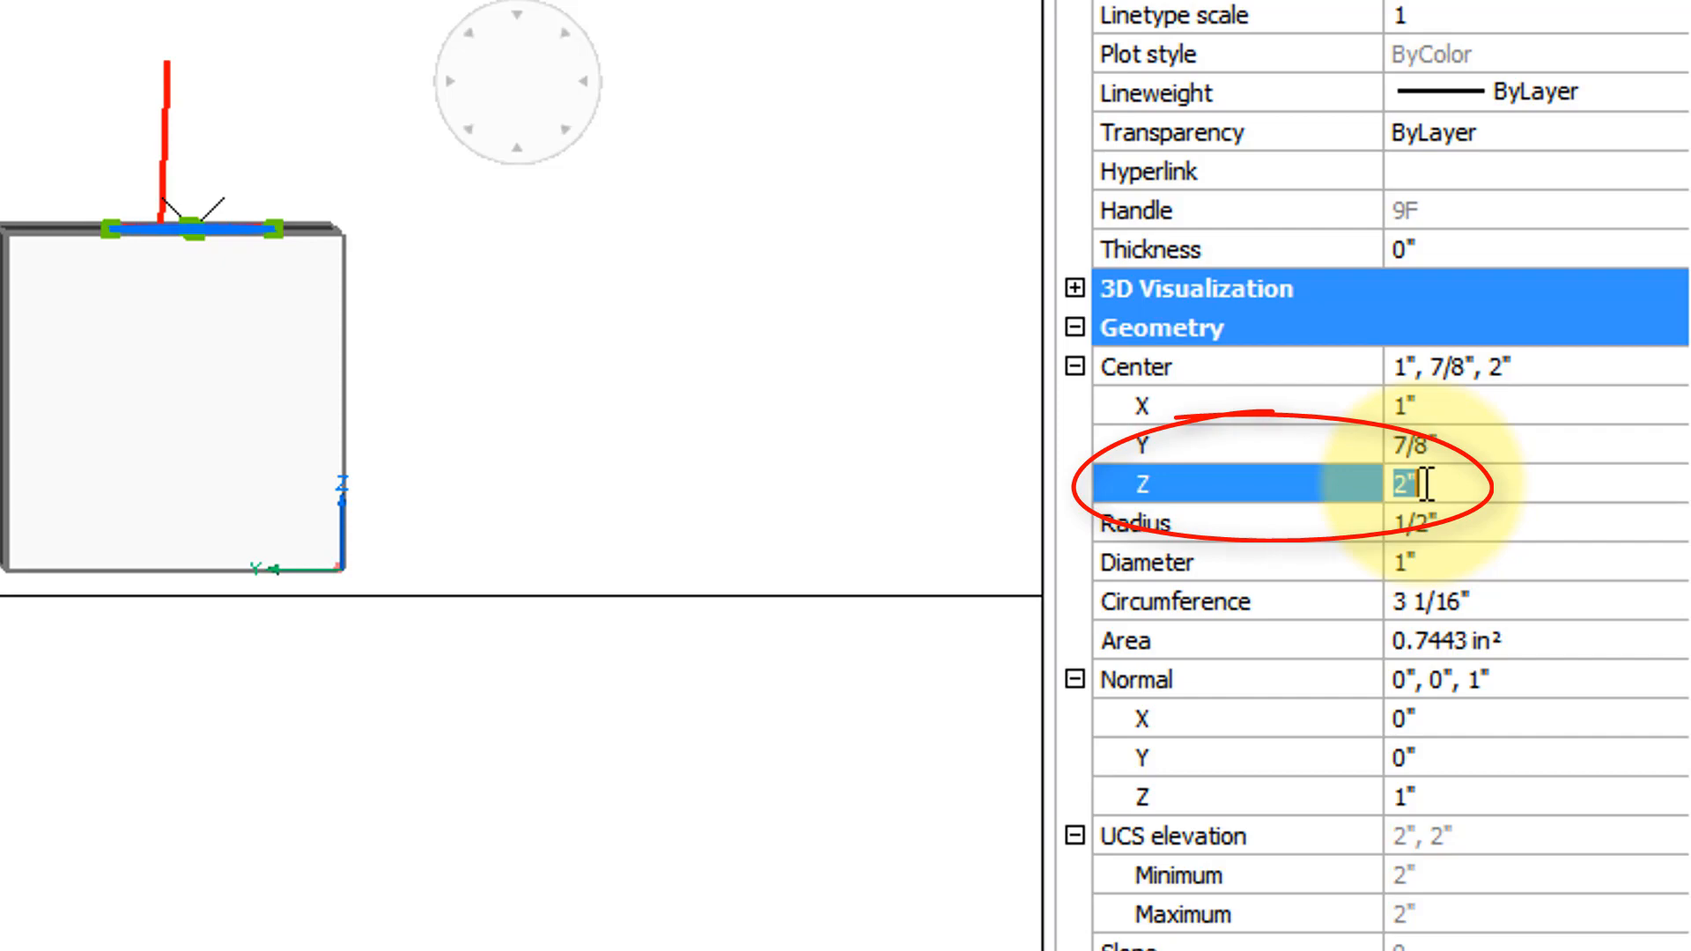
# - Set the circle's center Z to 4" in Properties and select its normal X field
pyautogui.write('4"')
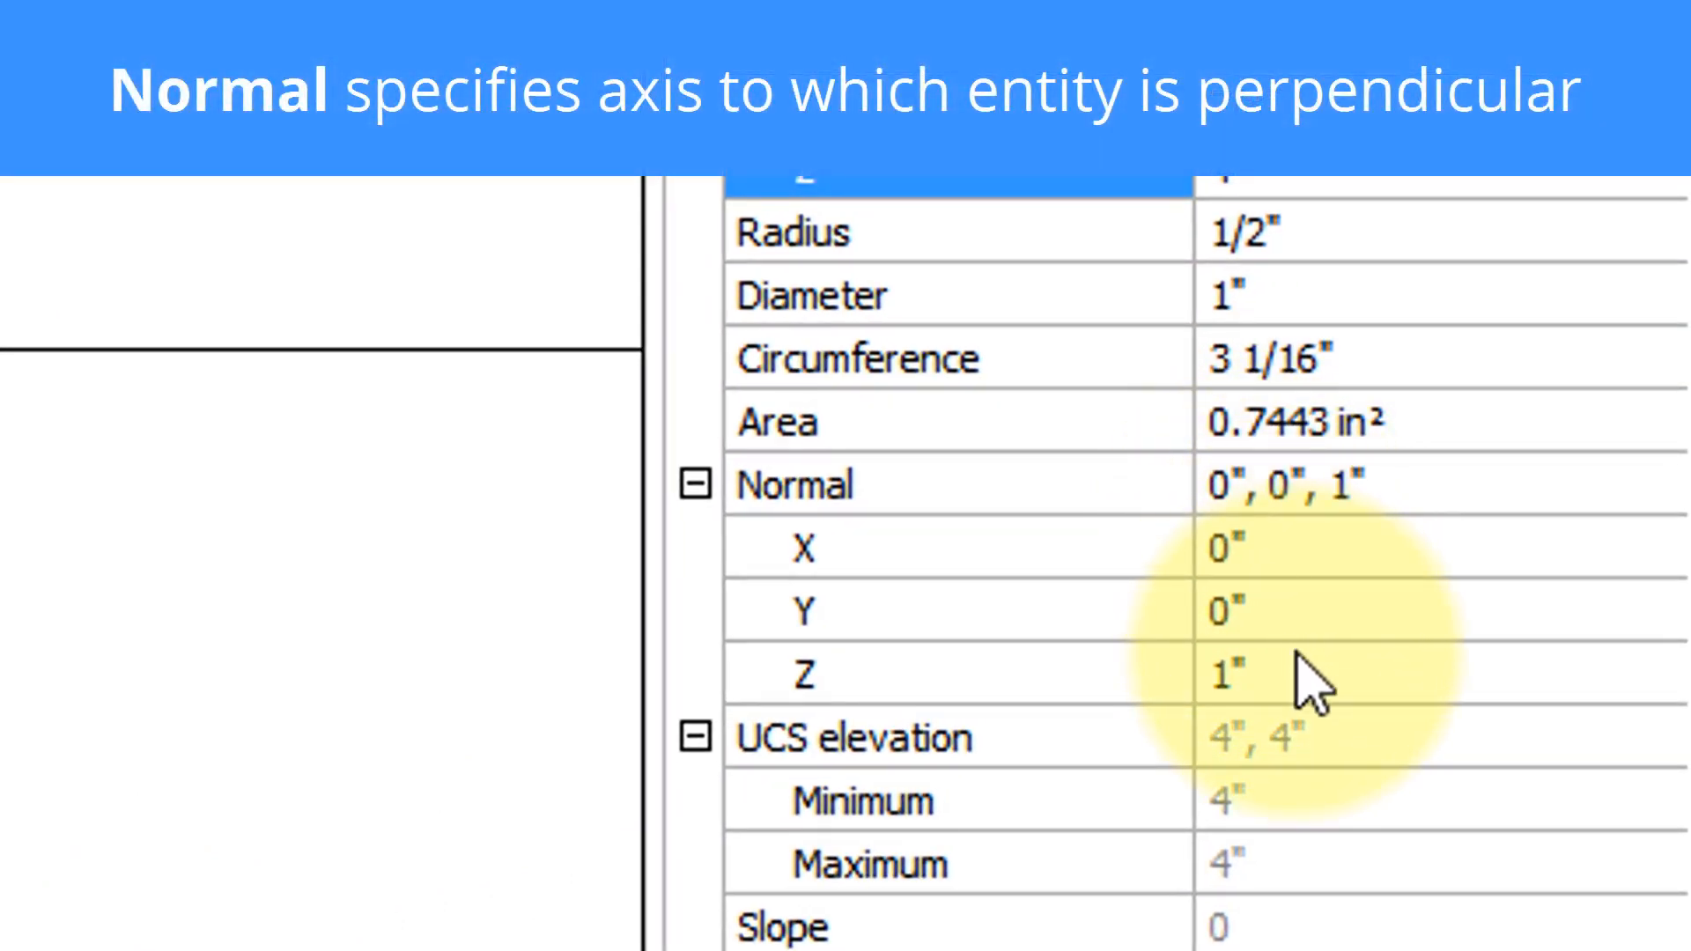
pyautogui.click(1230, 674)
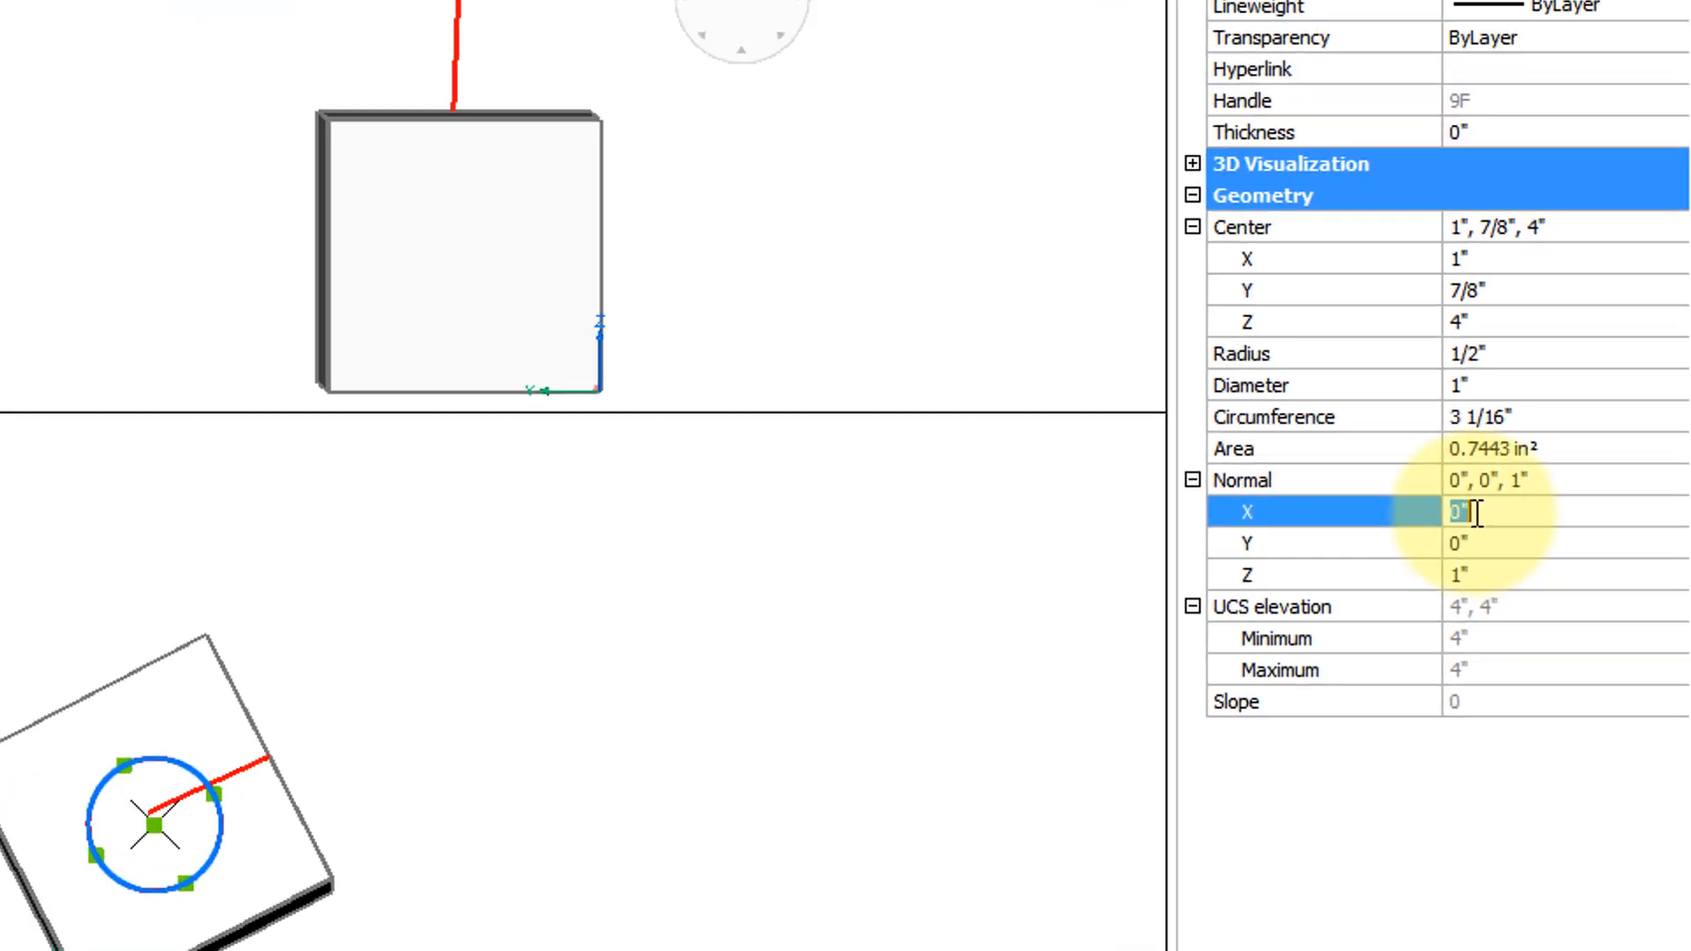
# - Set the circle's normal to 11/16", 11/16", 0 so it stands vertical
pyautogui.write('11/16"')
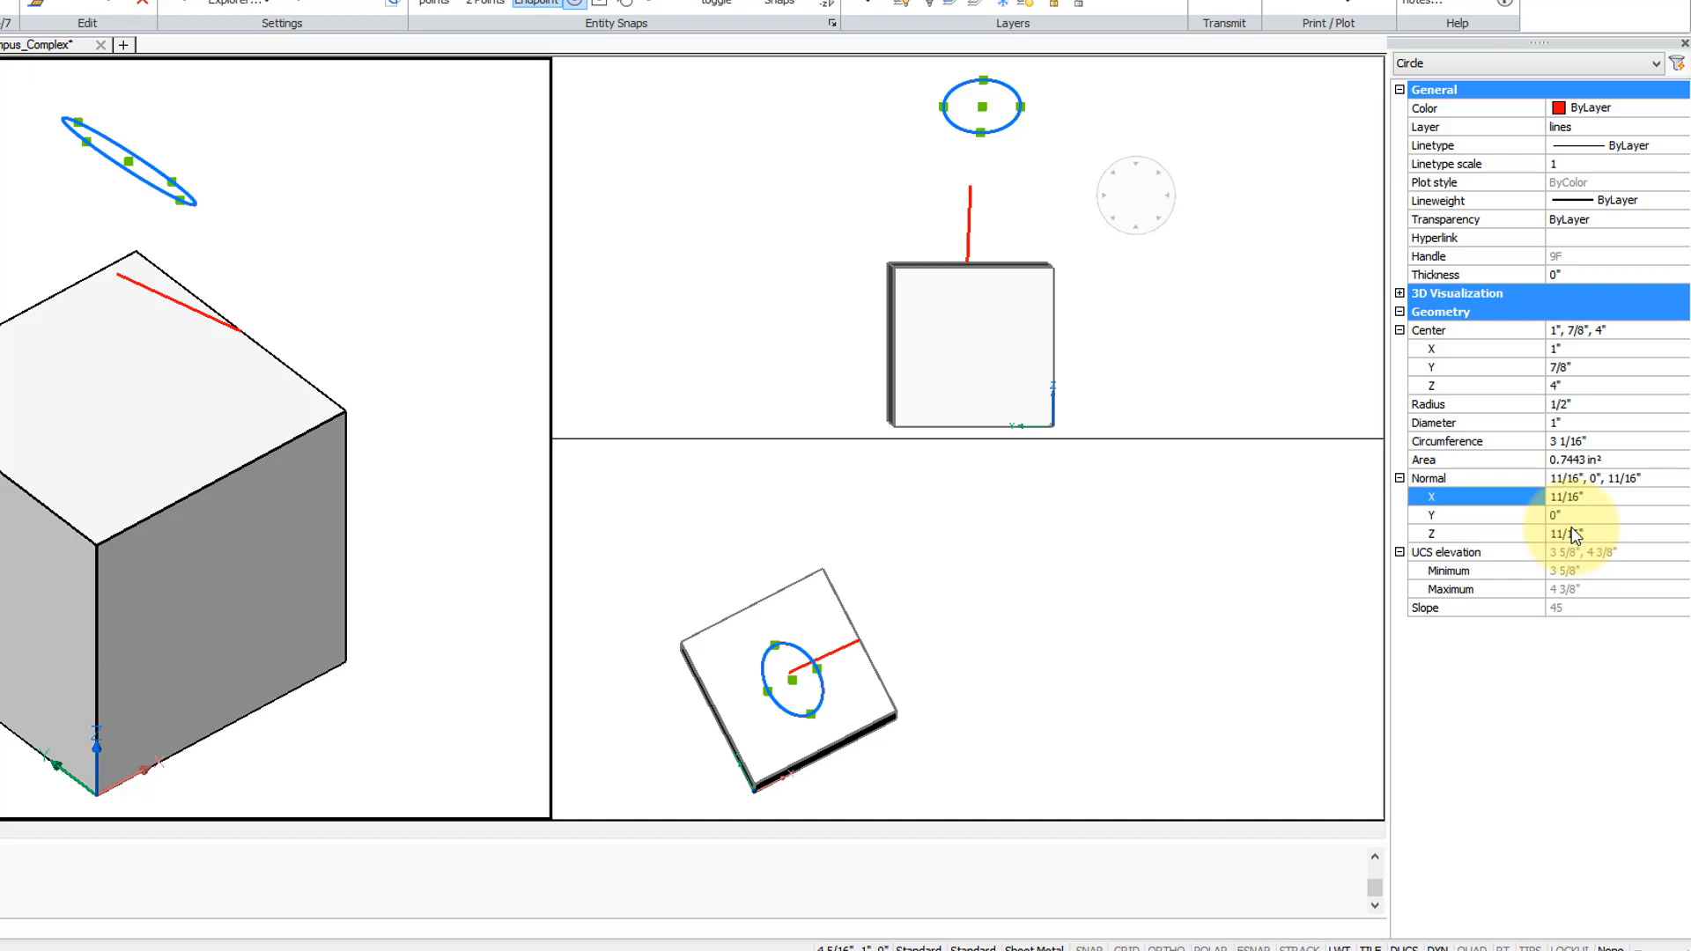
pyautogui.click(1607, 533)
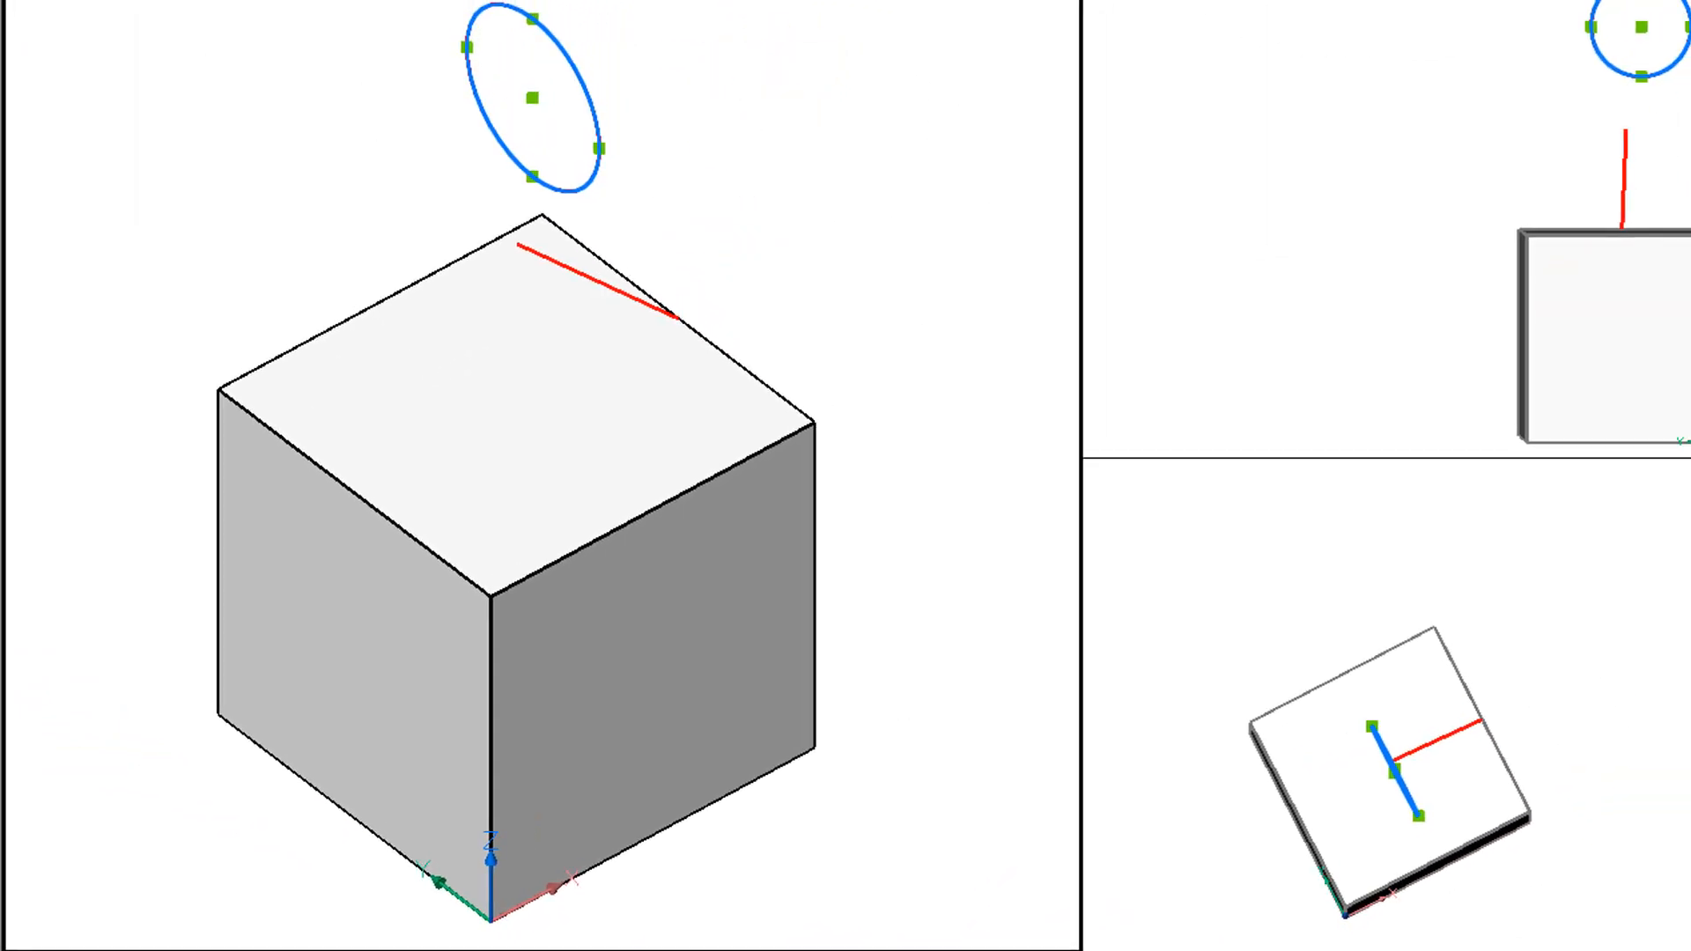
pyautogui.click(1510, 597)
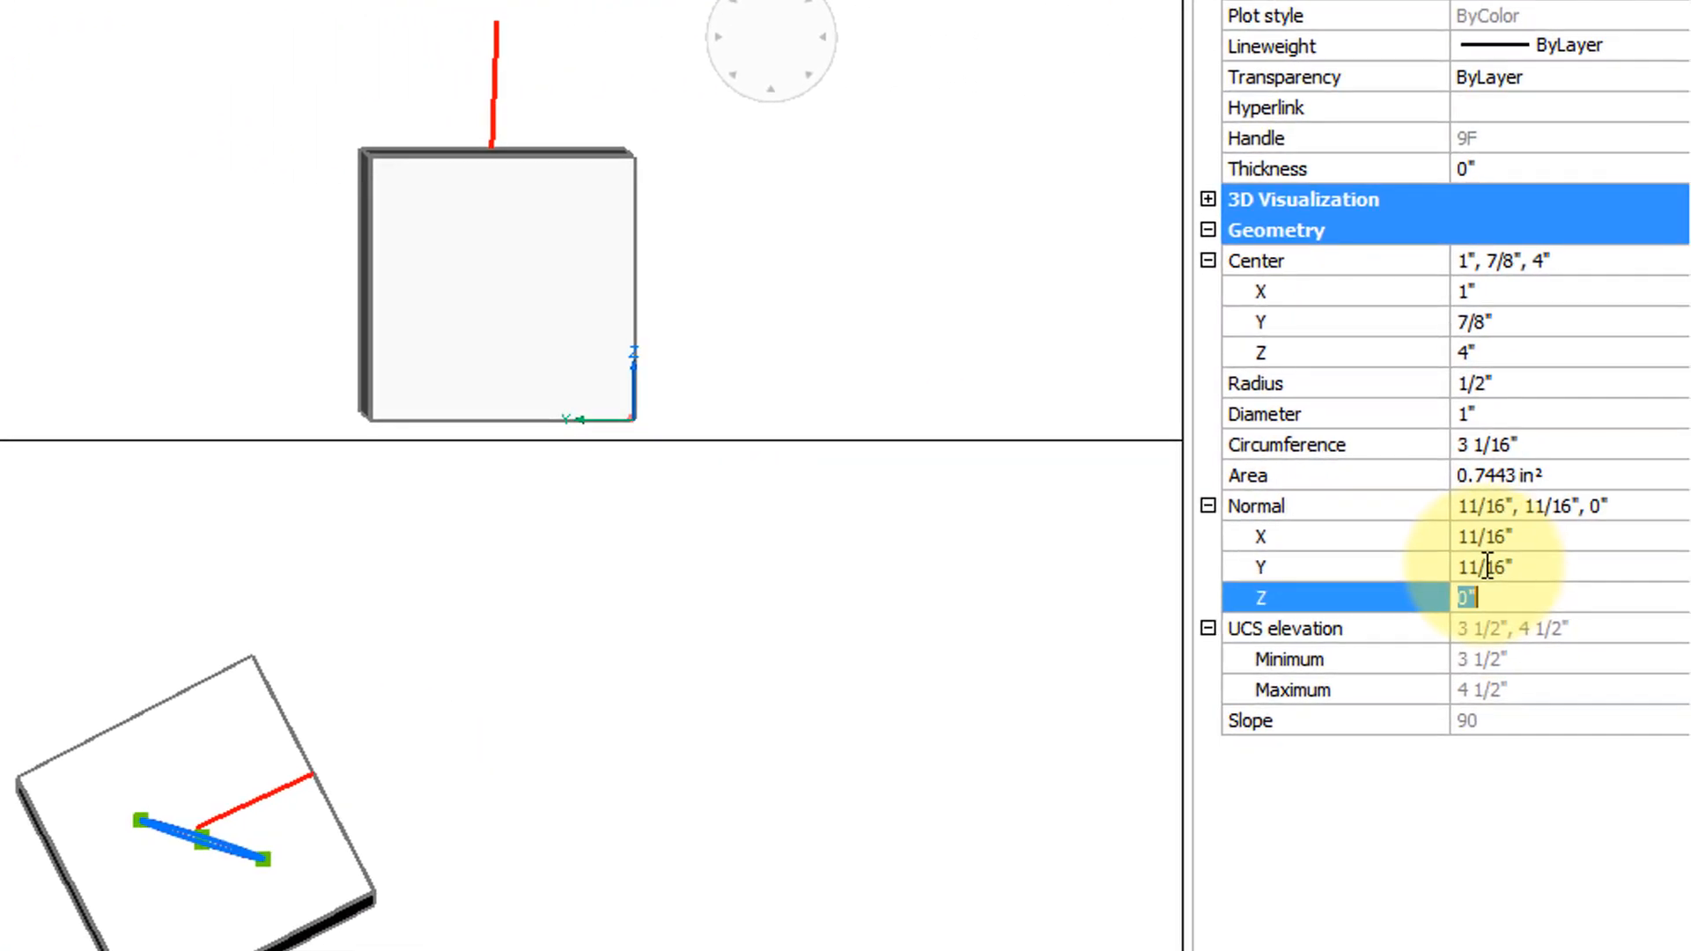
pyautogui.write('11/16"')
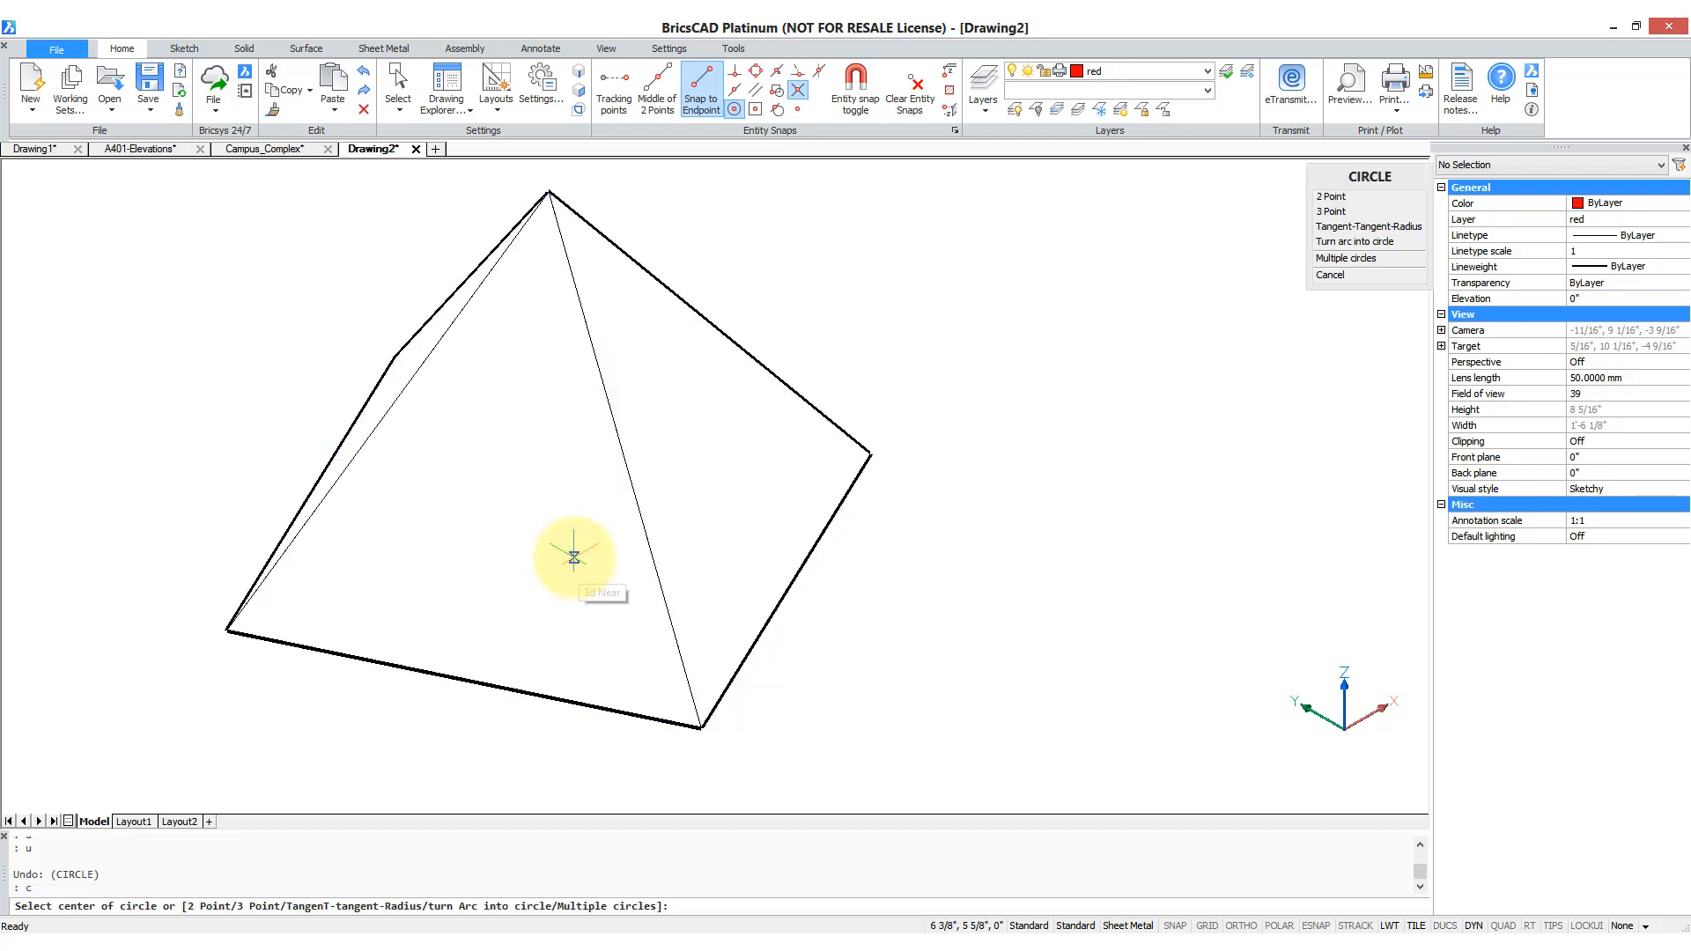
# - Draw circles on the pyramid faces, using Shift to lock the face plane
pyautogui.click(576, 556)
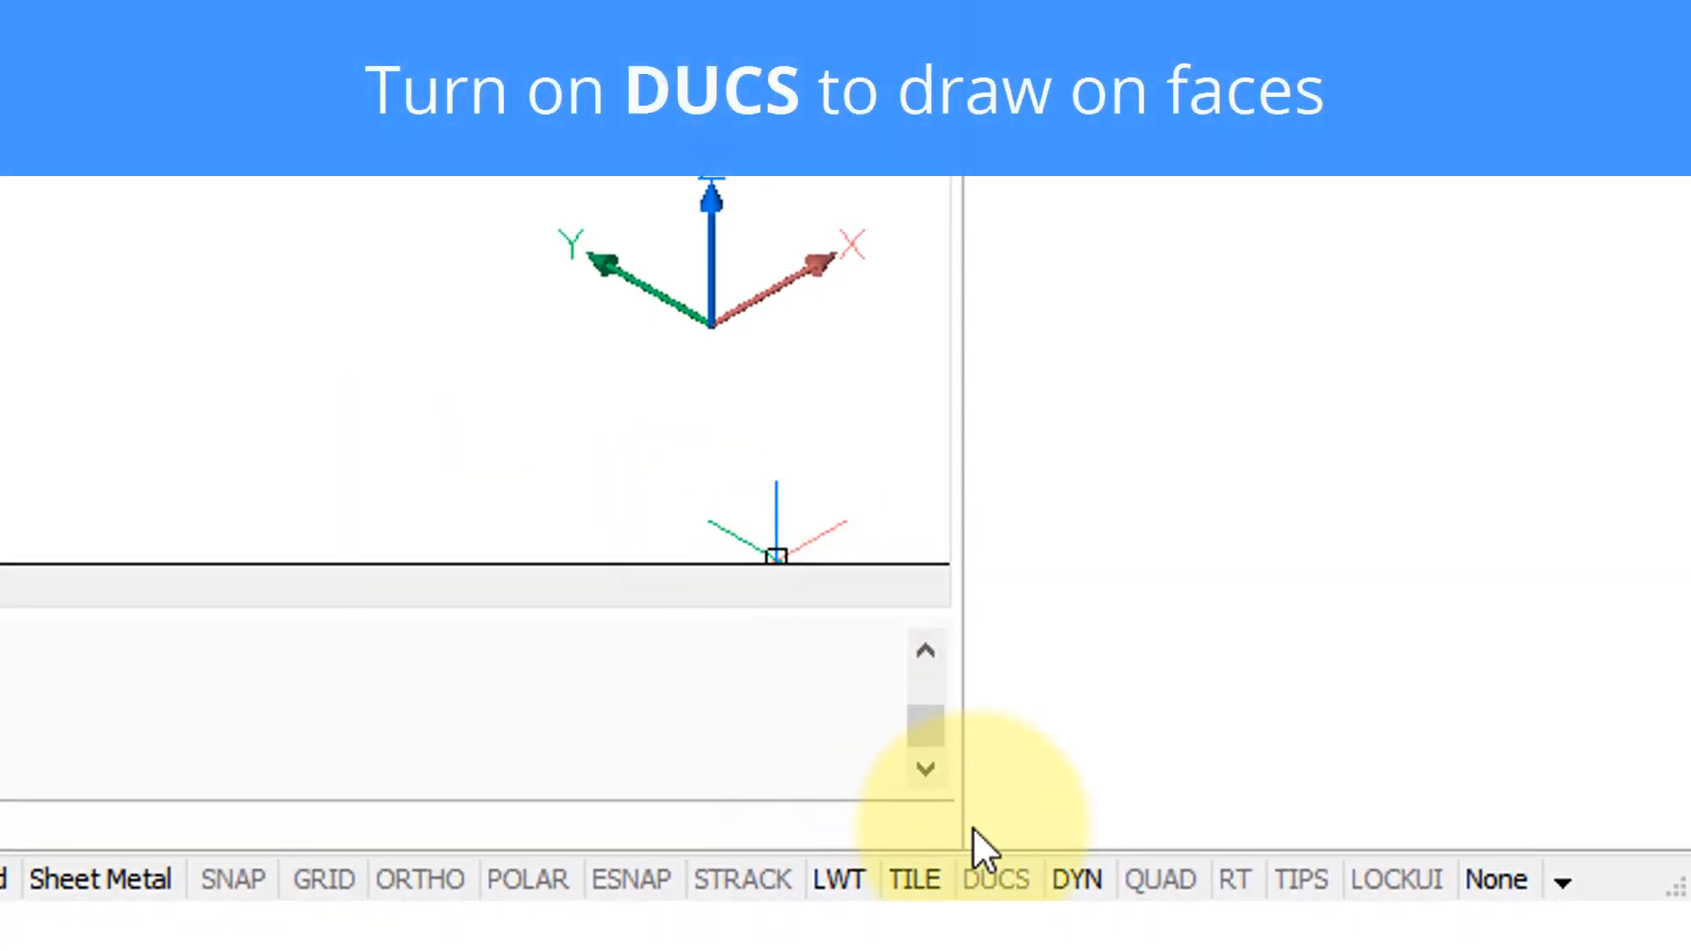
pyautogui.moveTo(995, 879)
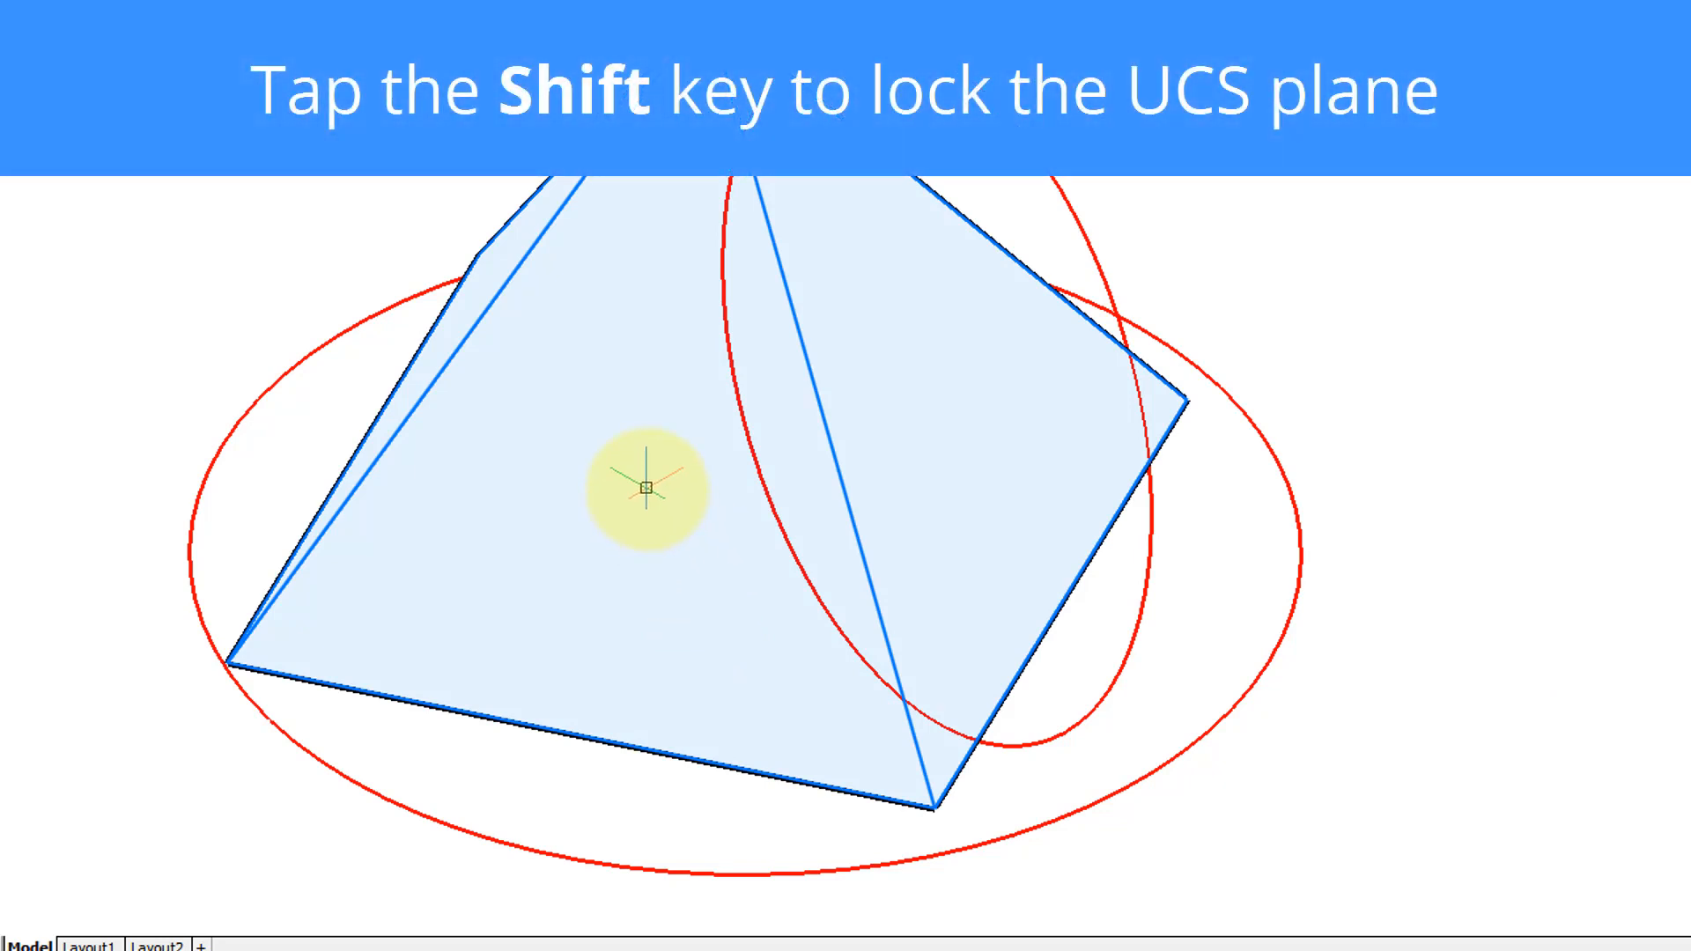
pyautogui.press('shift')
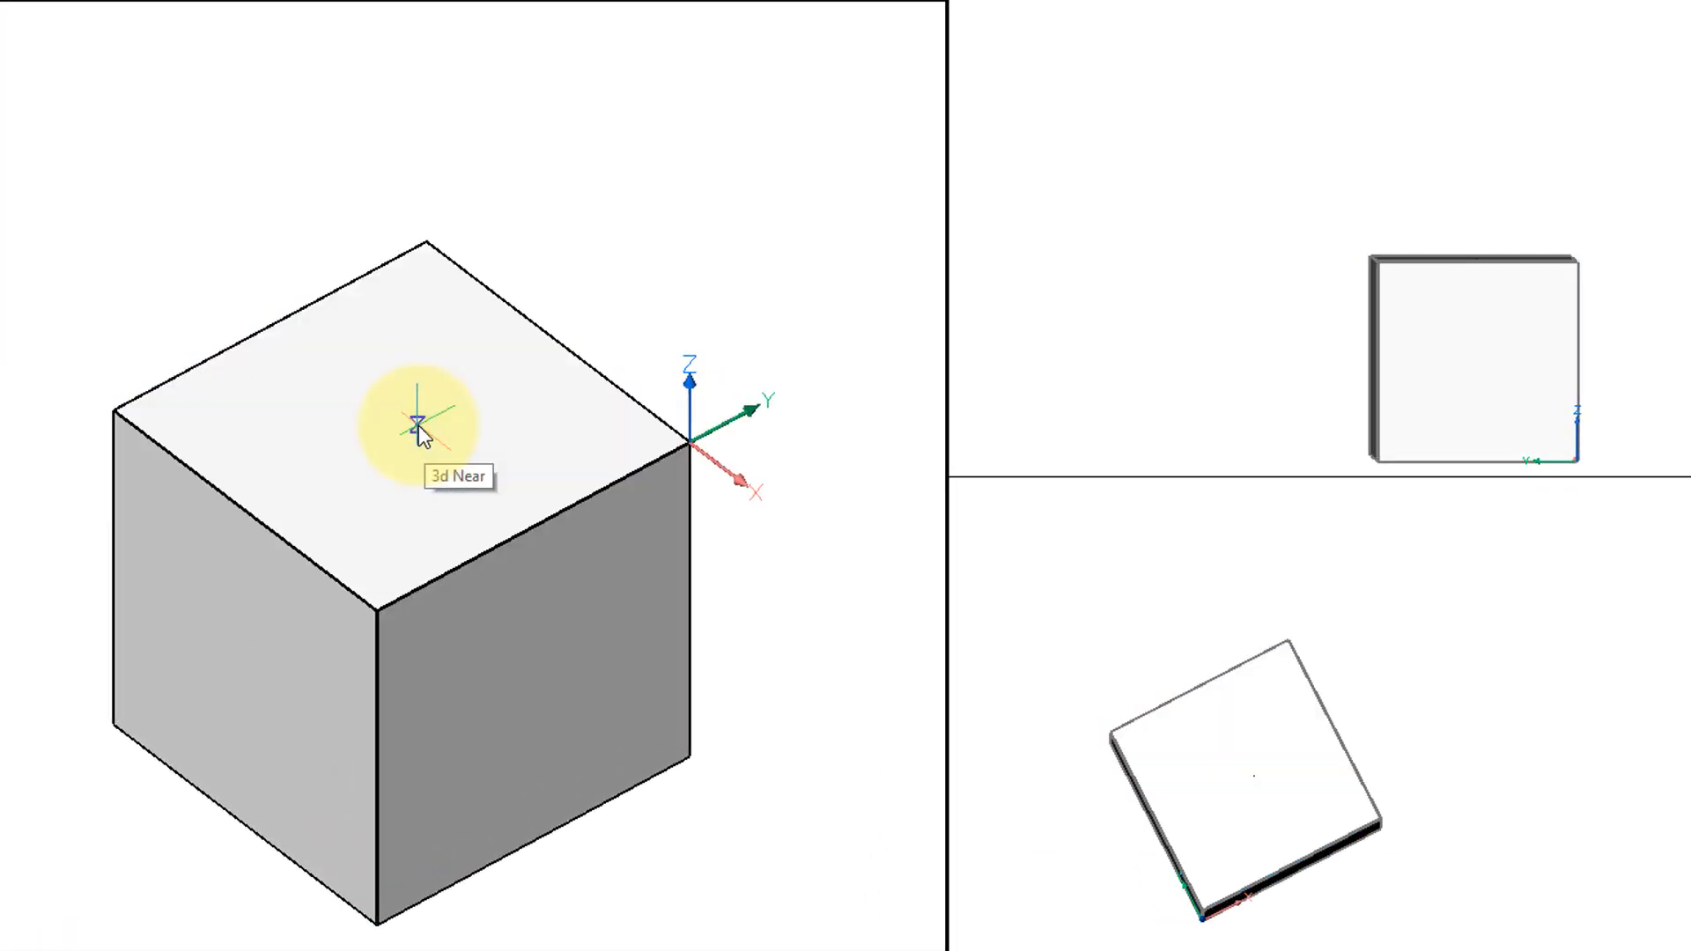
# - Centre a new circle on the cube's top face in Drawing1
pyautogui.click(421, 432)
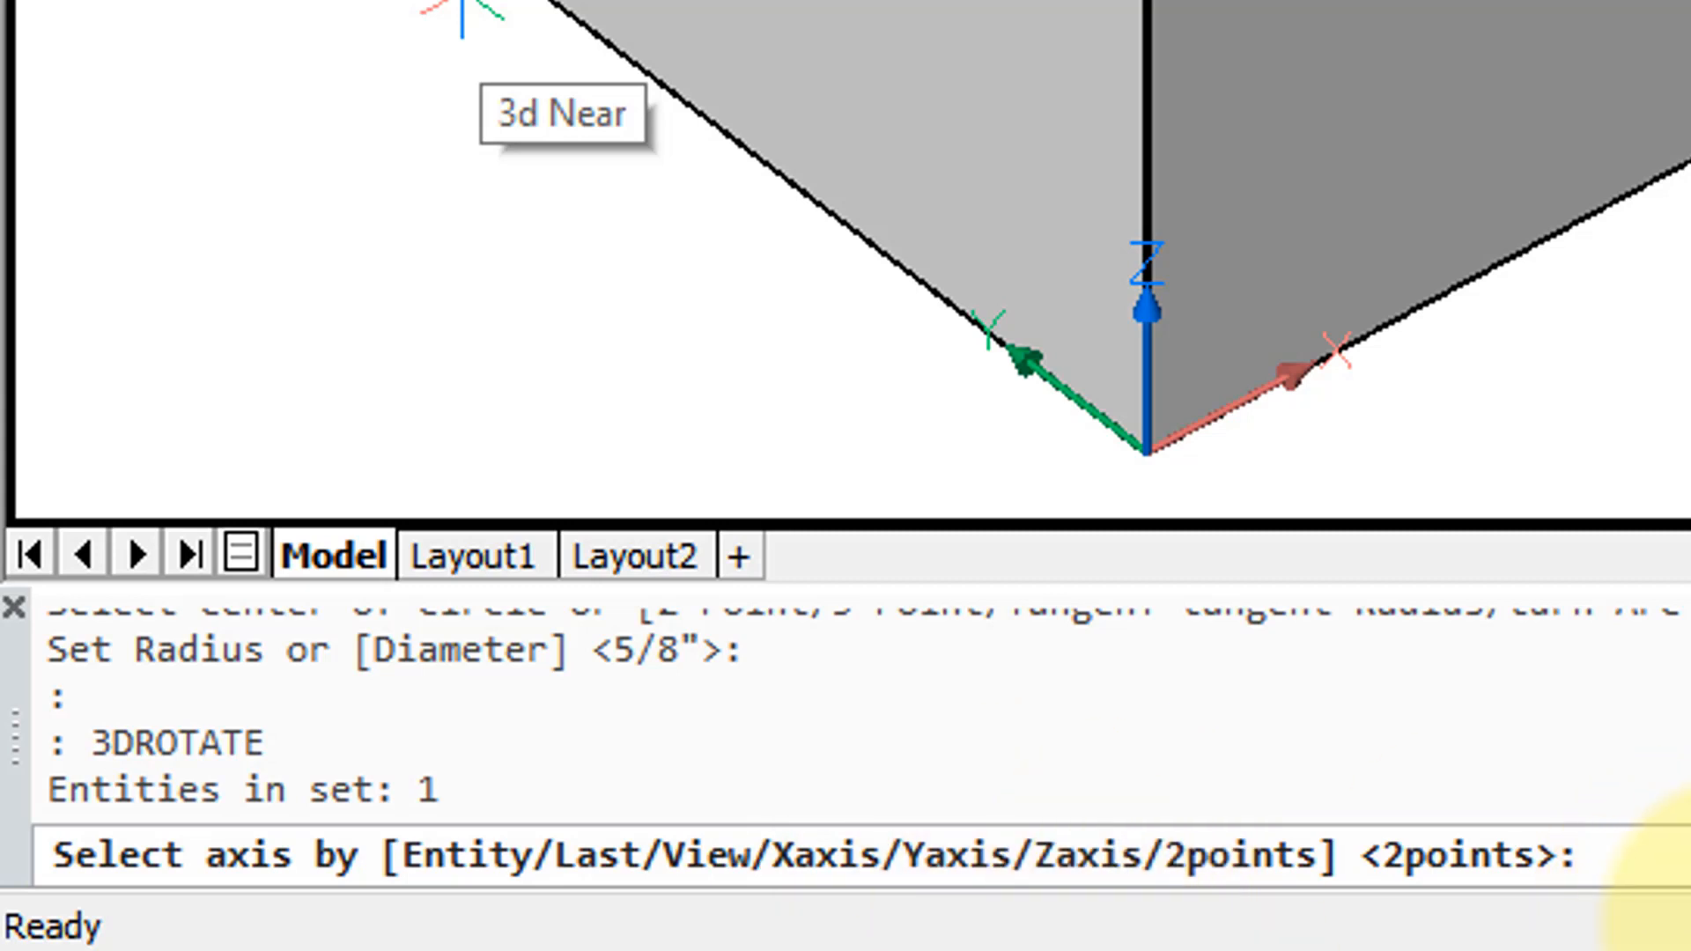
# - Rotate the circle 45 degrees about the Y axis through 0,0,0
pyautogui.write('y')
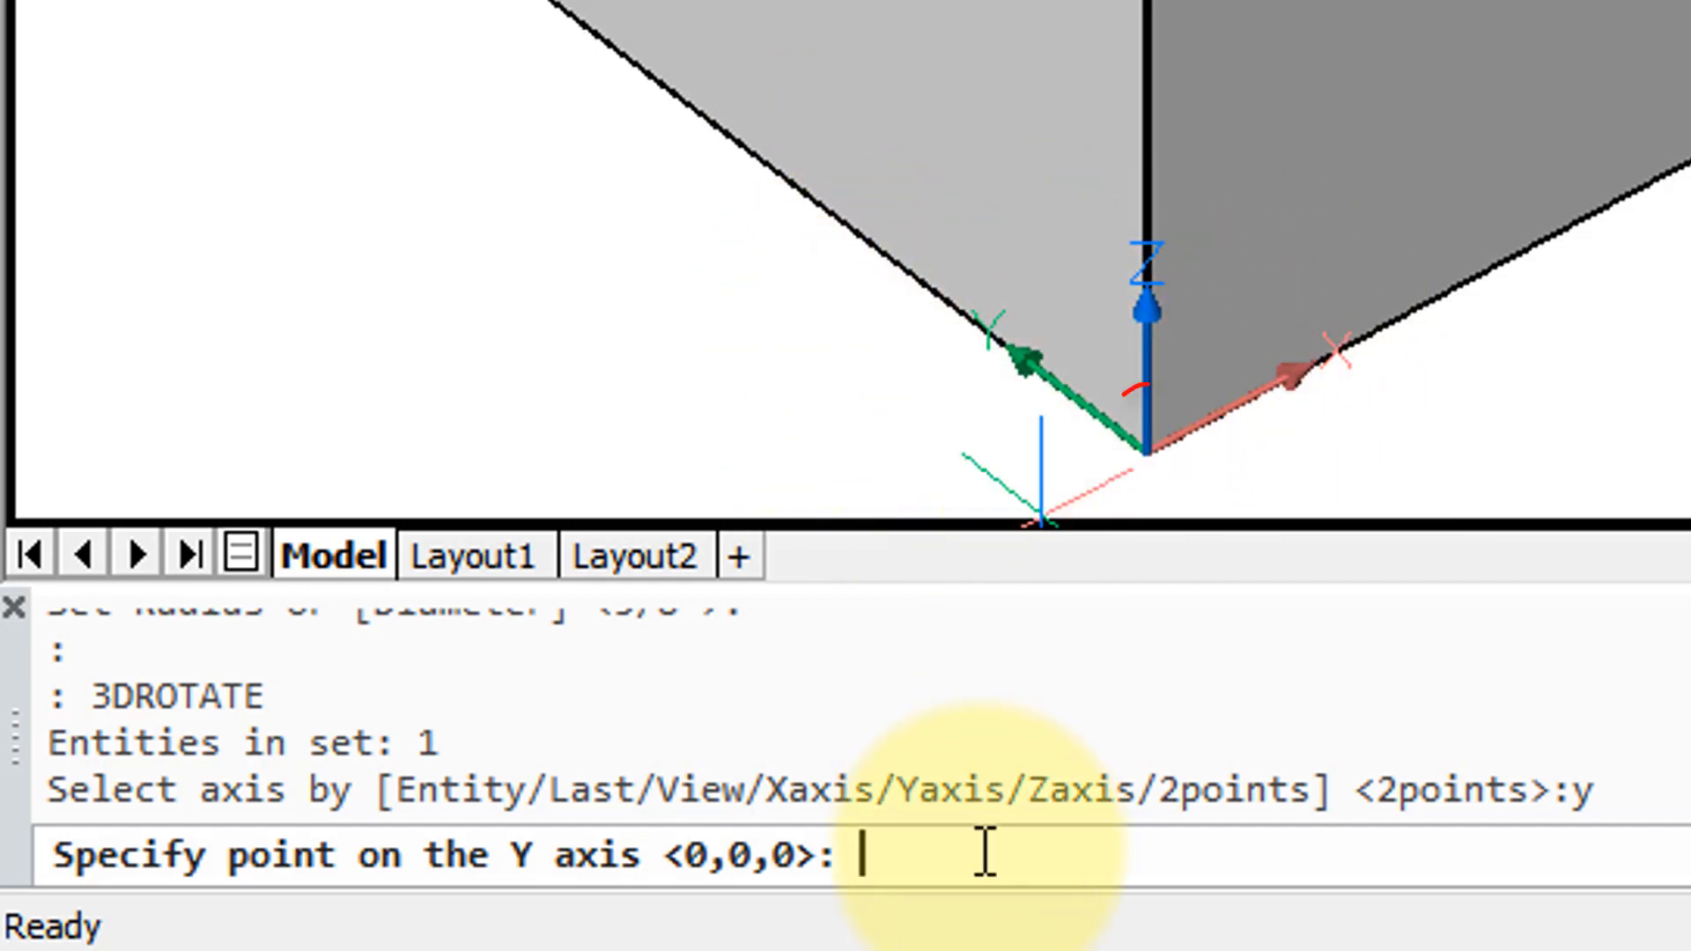
pyautogui.click(1143, 447)
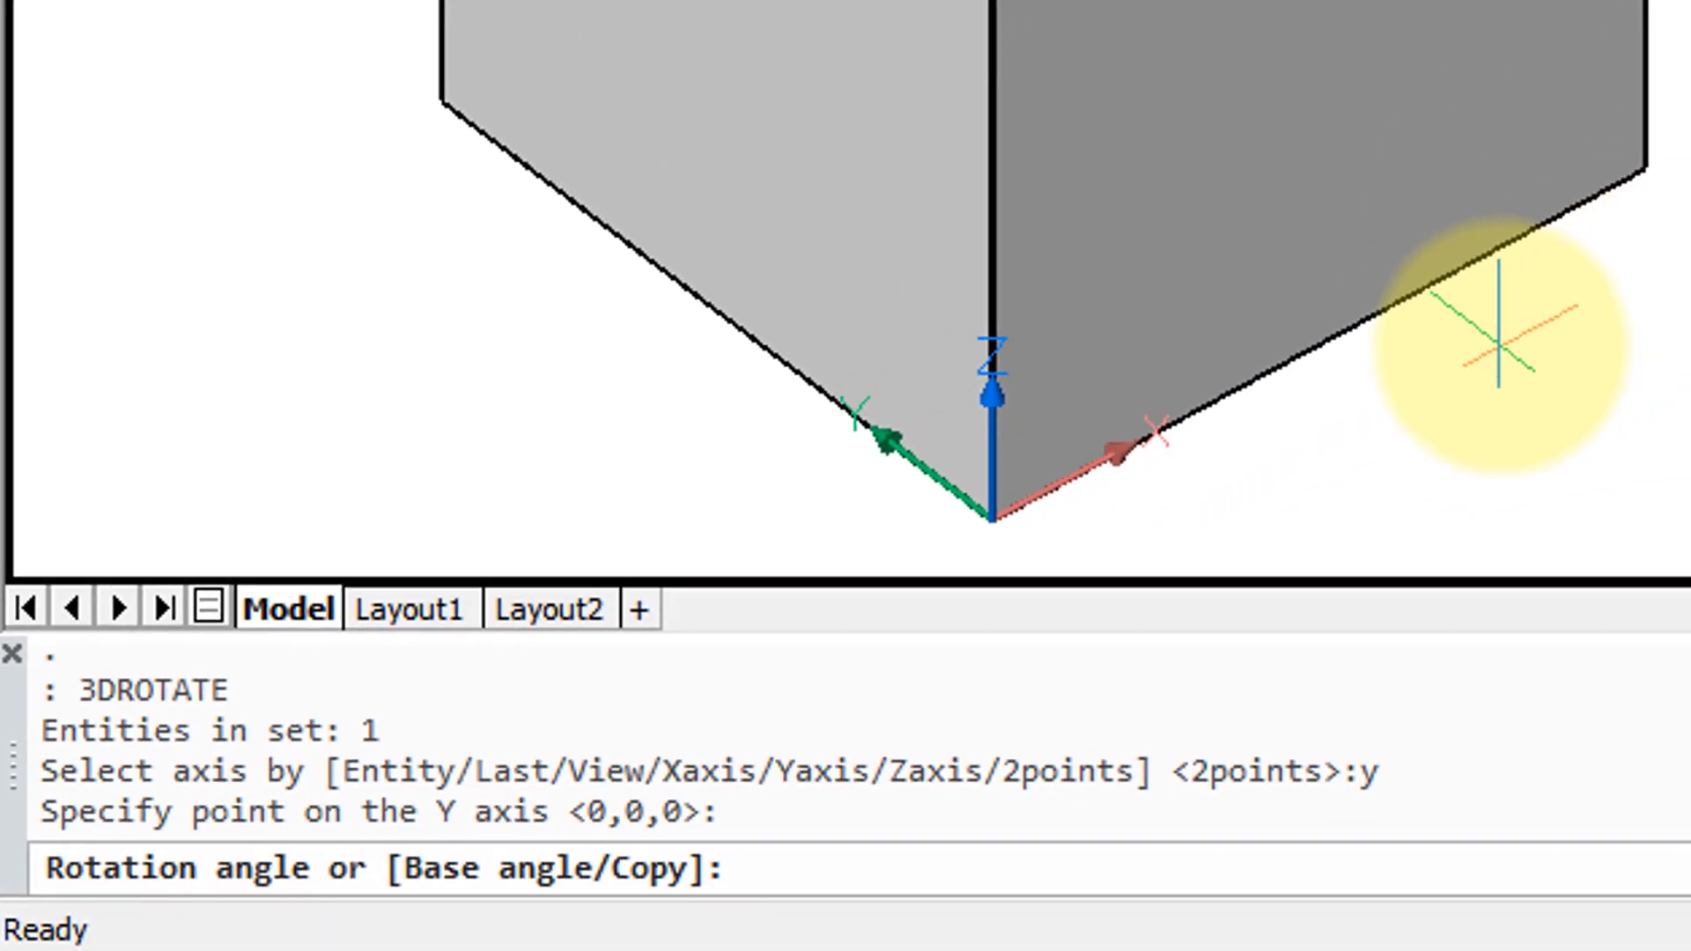
pyautogui.write('45')
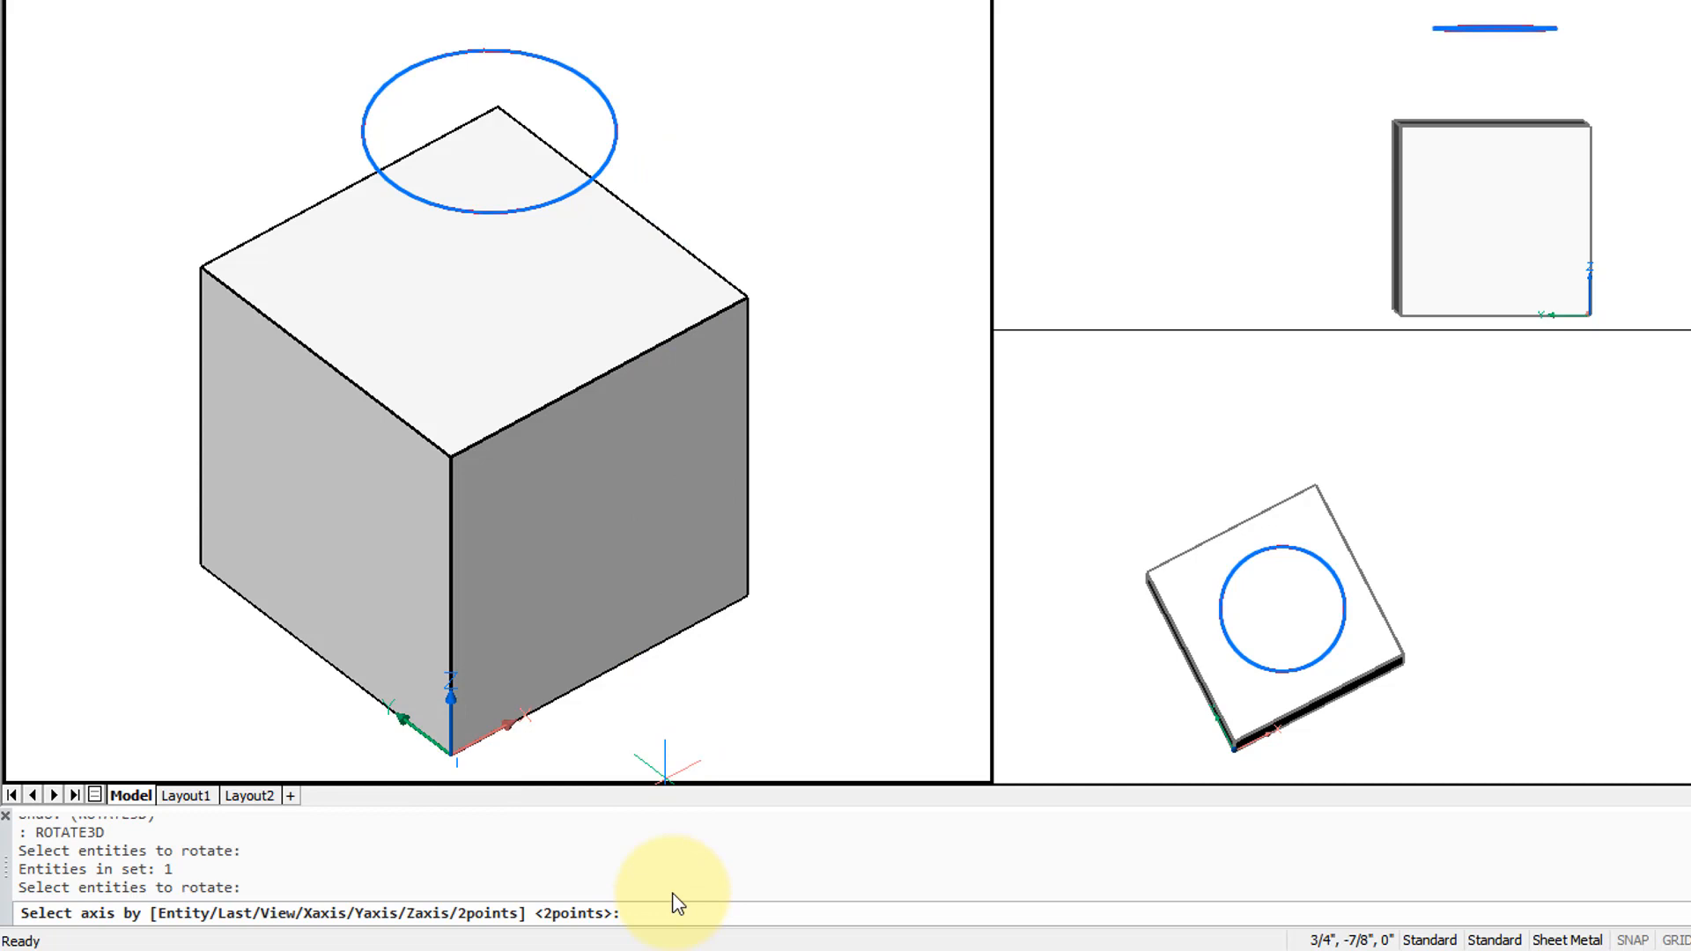
# - Tilt the circle 45 degrees about an X axis through its centre
pyautogui.click(620, 912)
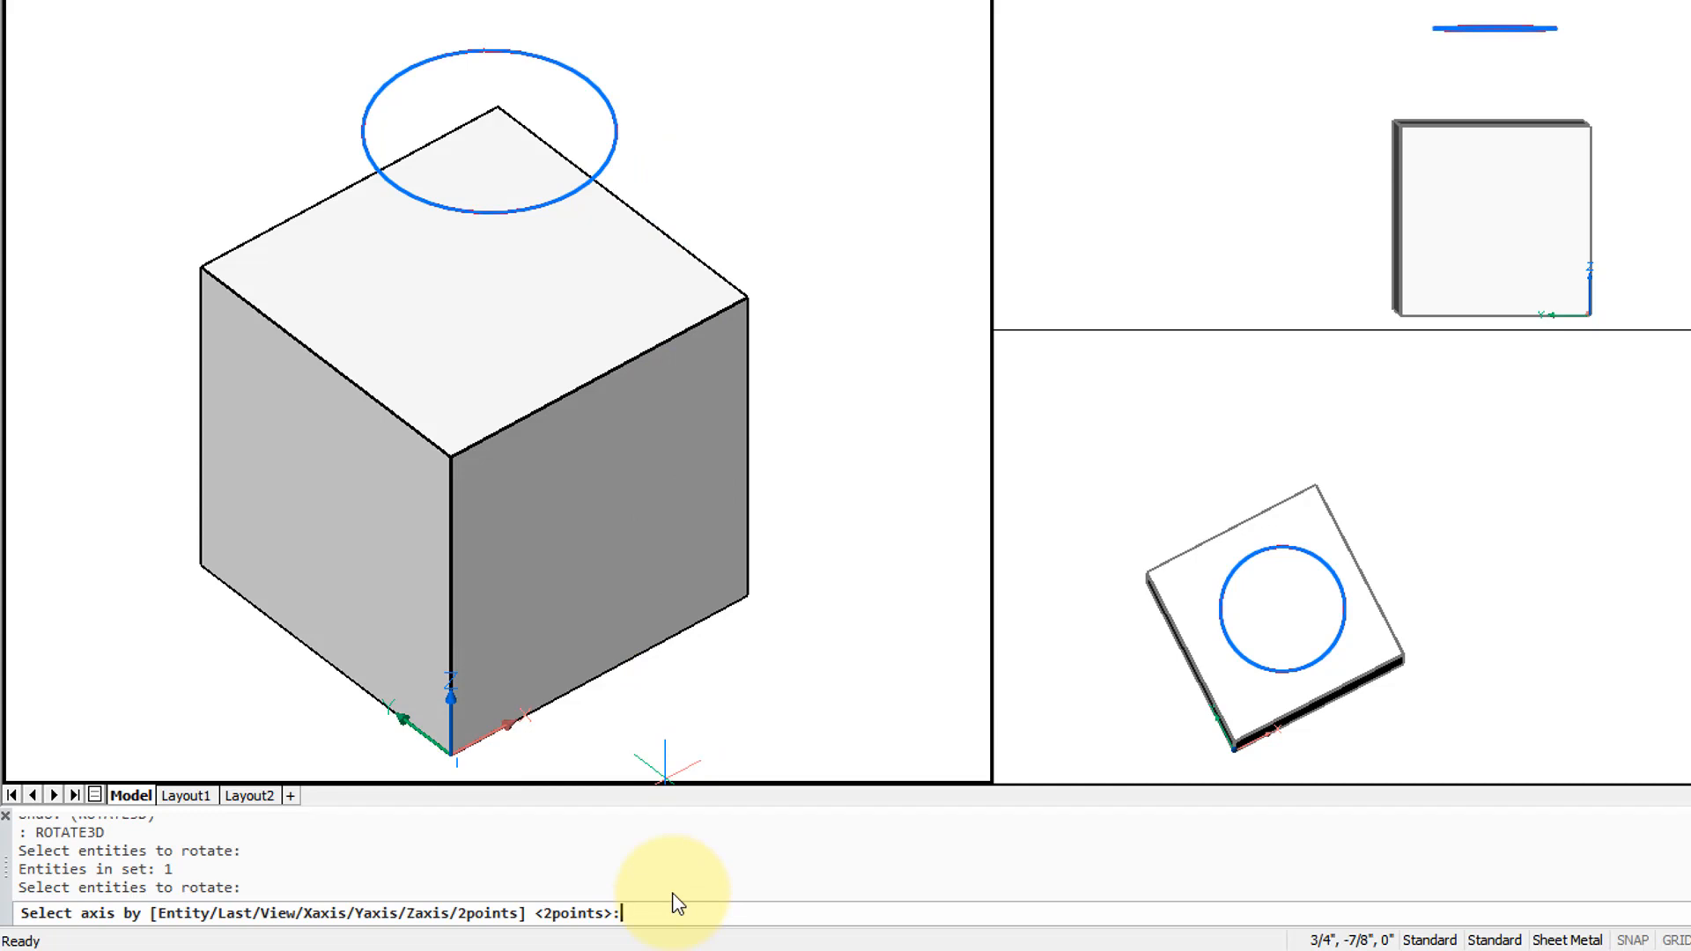
pyautogui.write('x')
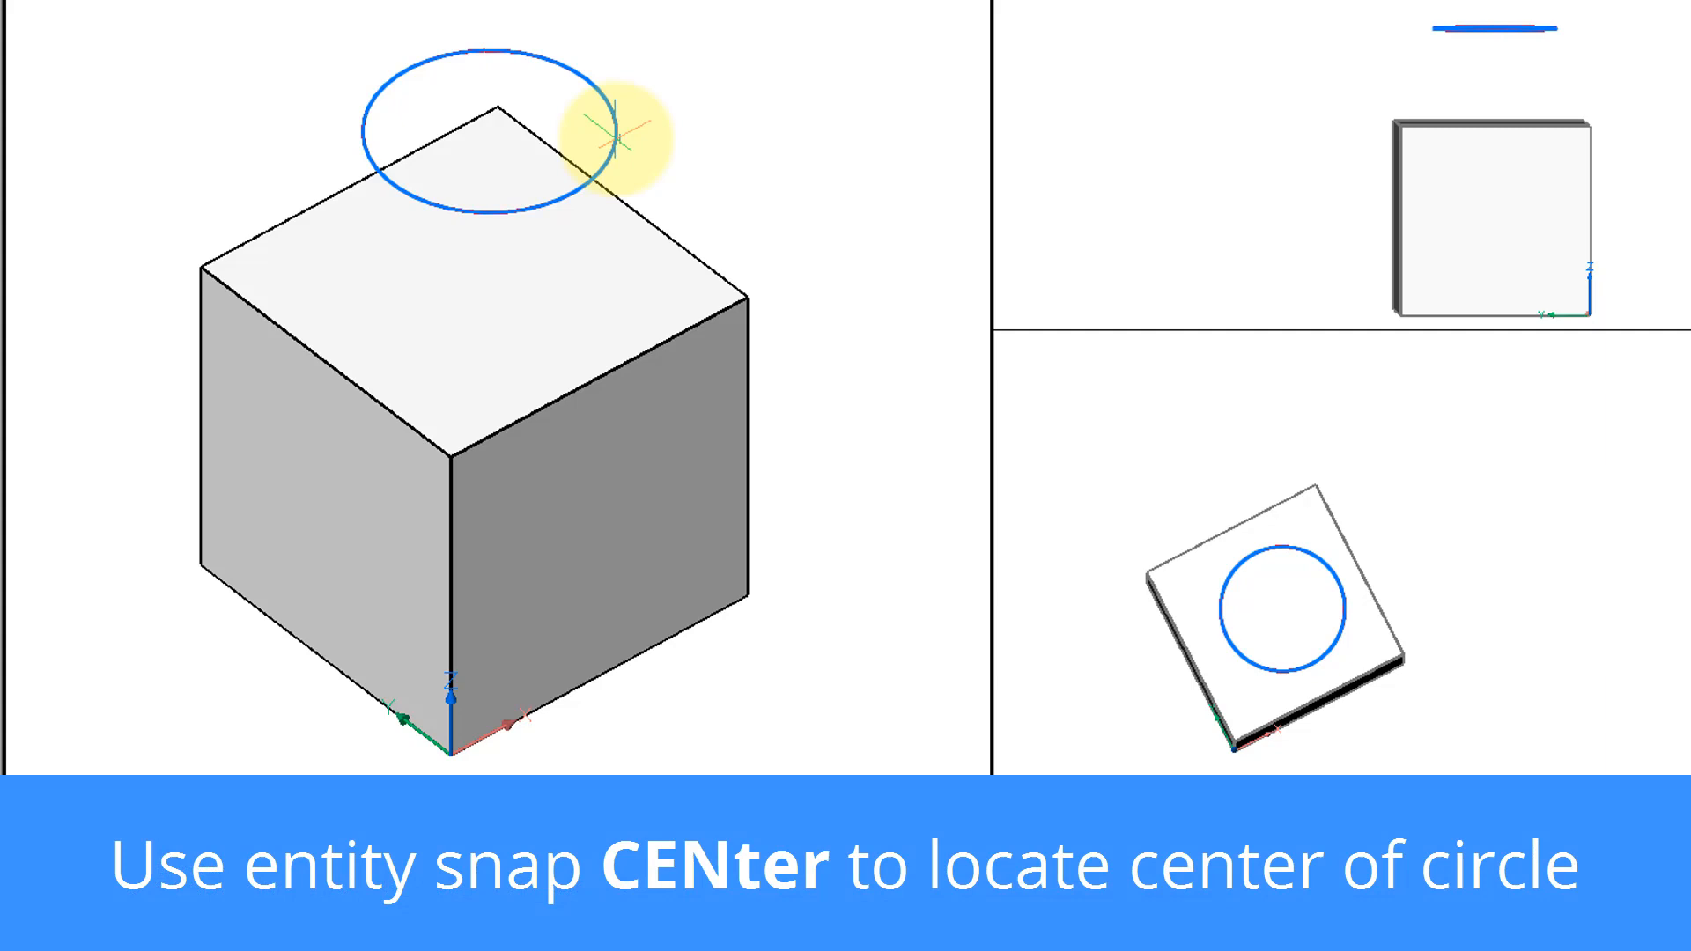
pyautogui.moveTo(615, 139)
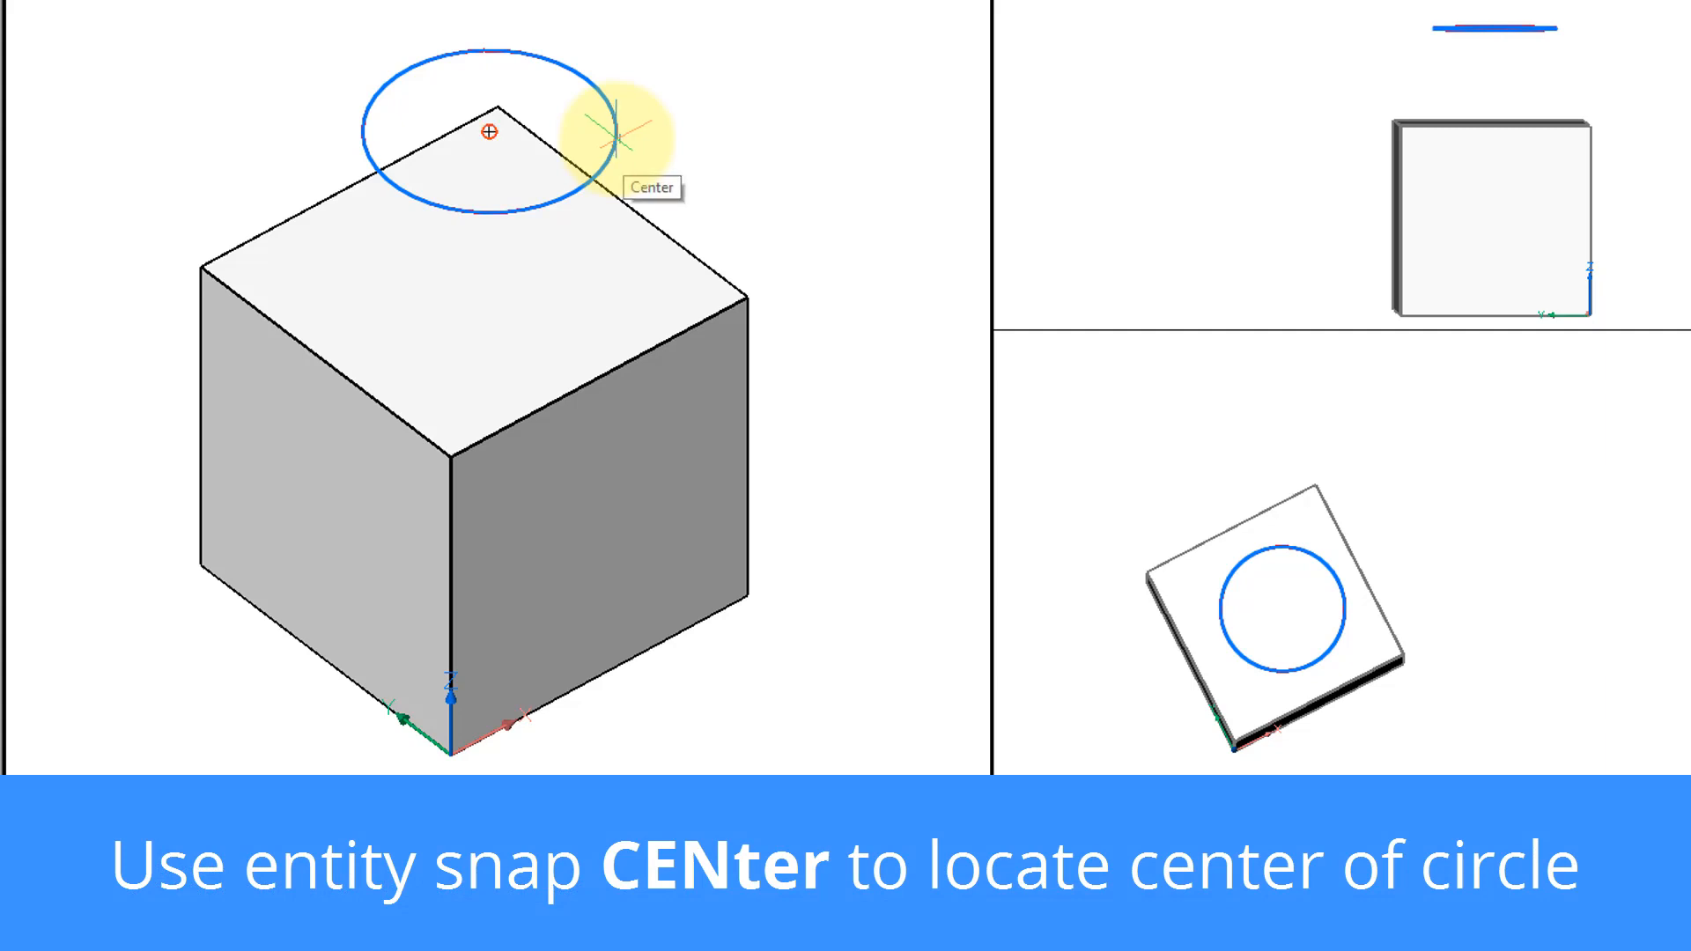
pyautogui.write('45')
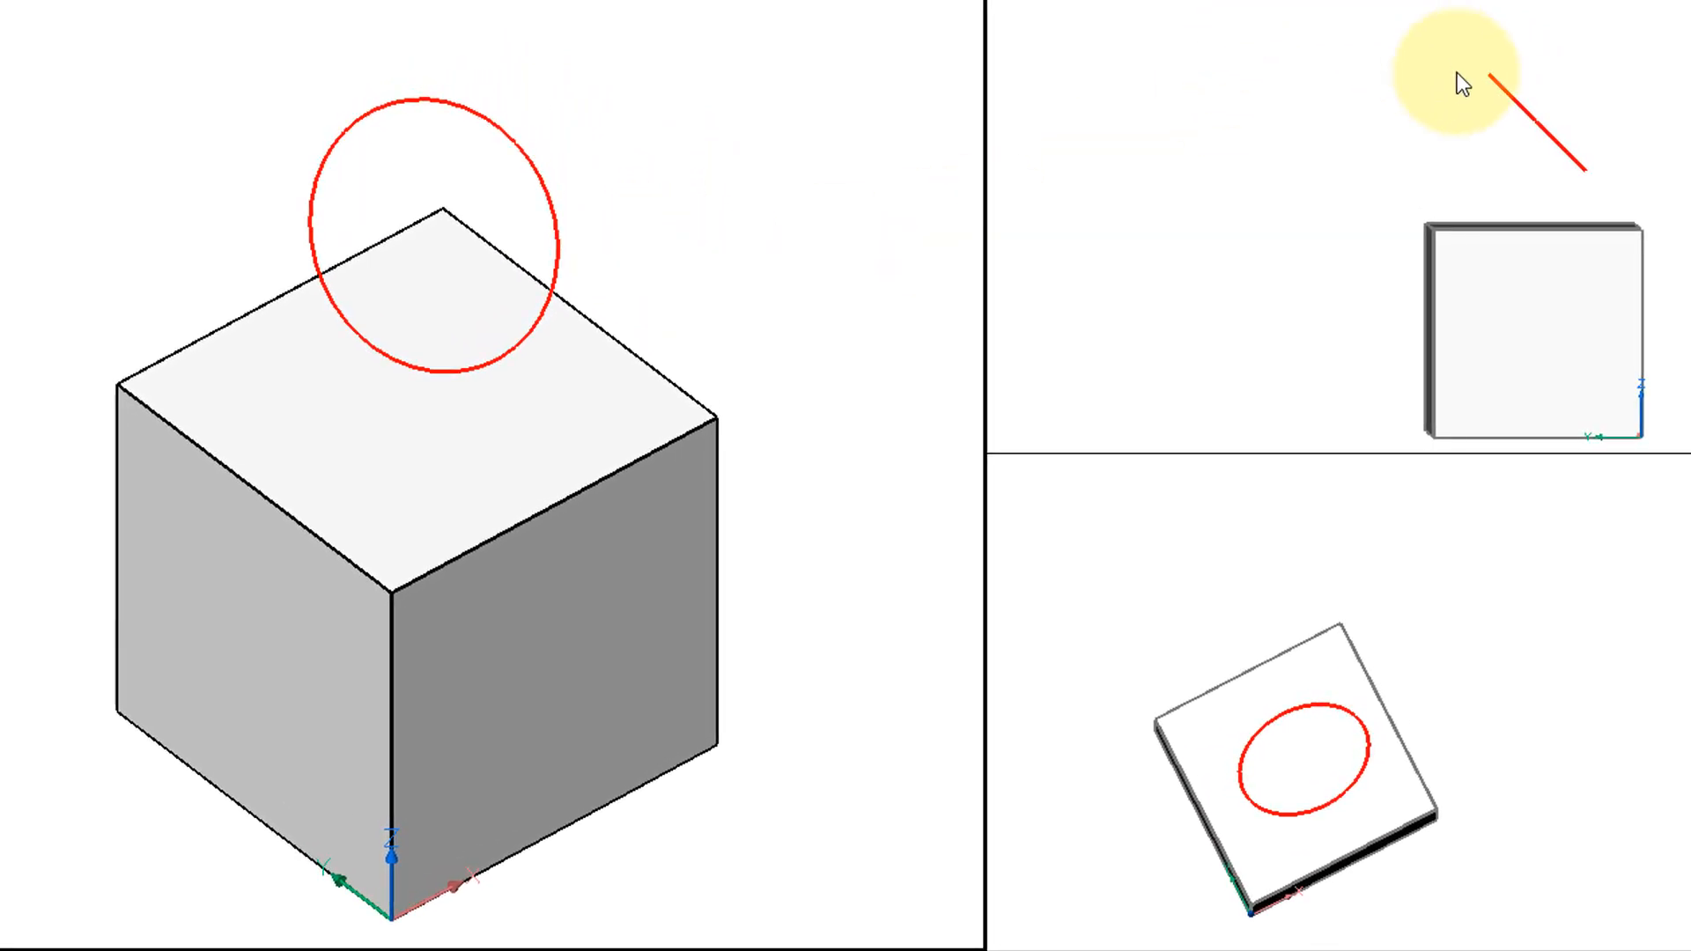
pyautogui.moveTo(1600, 198)
pyautogui.write('m')
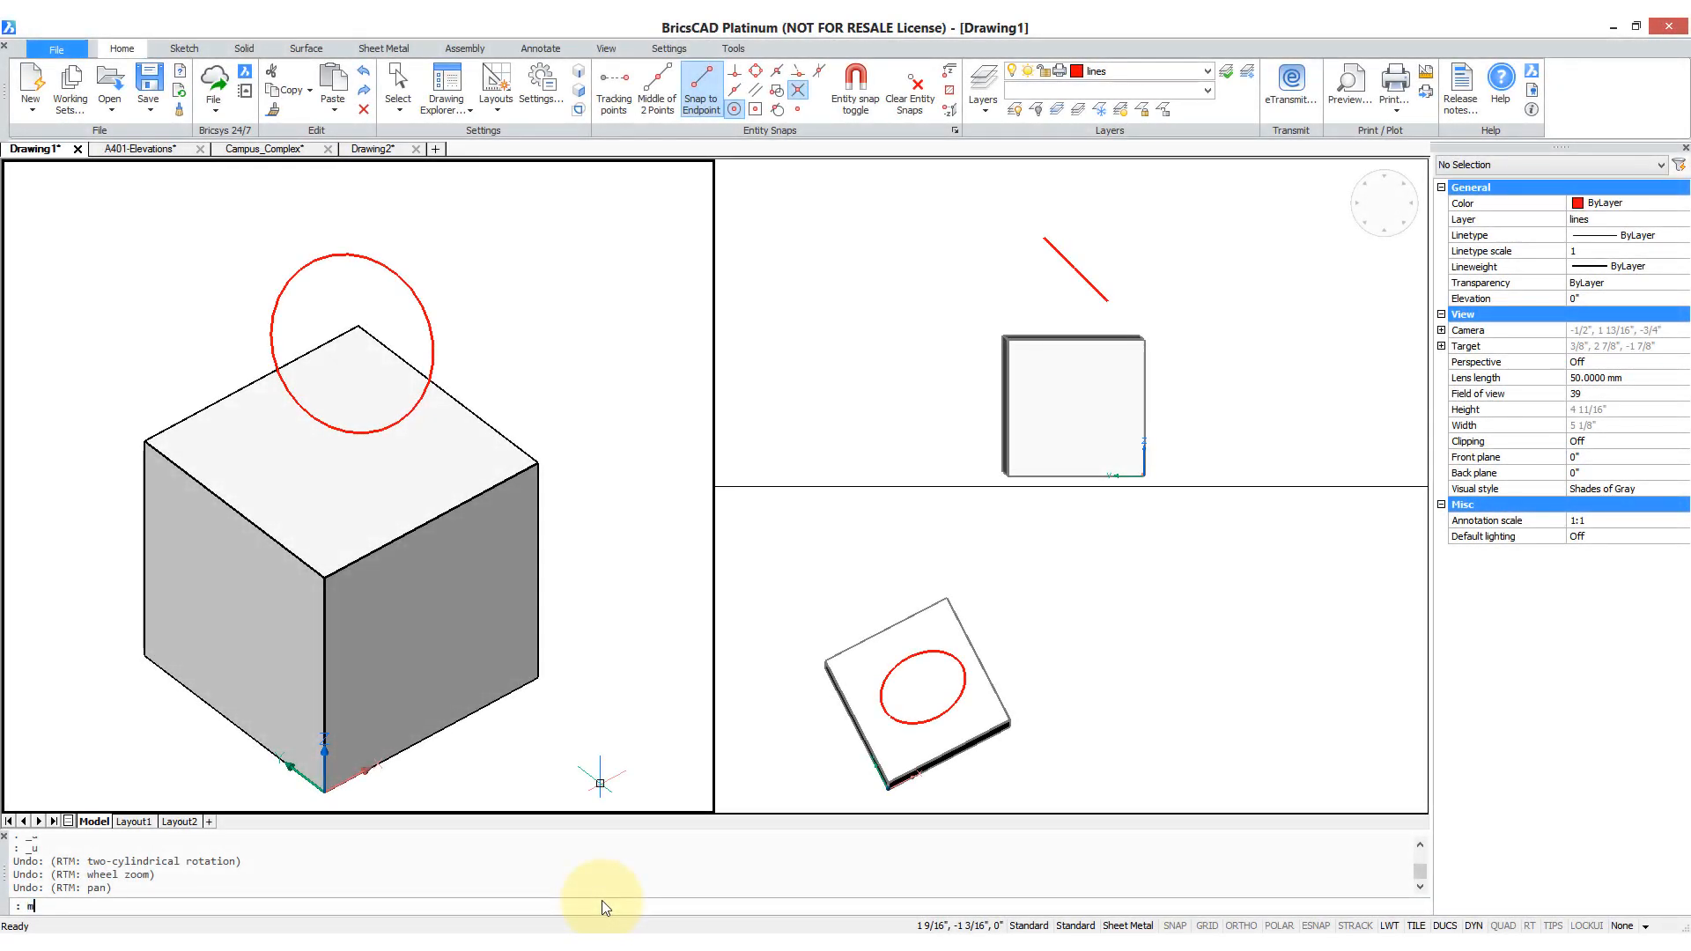
# - Set MANIPULATOR to 1 and orbit the view around the tilted circle
pyautogui.write('ANIPULATOR')
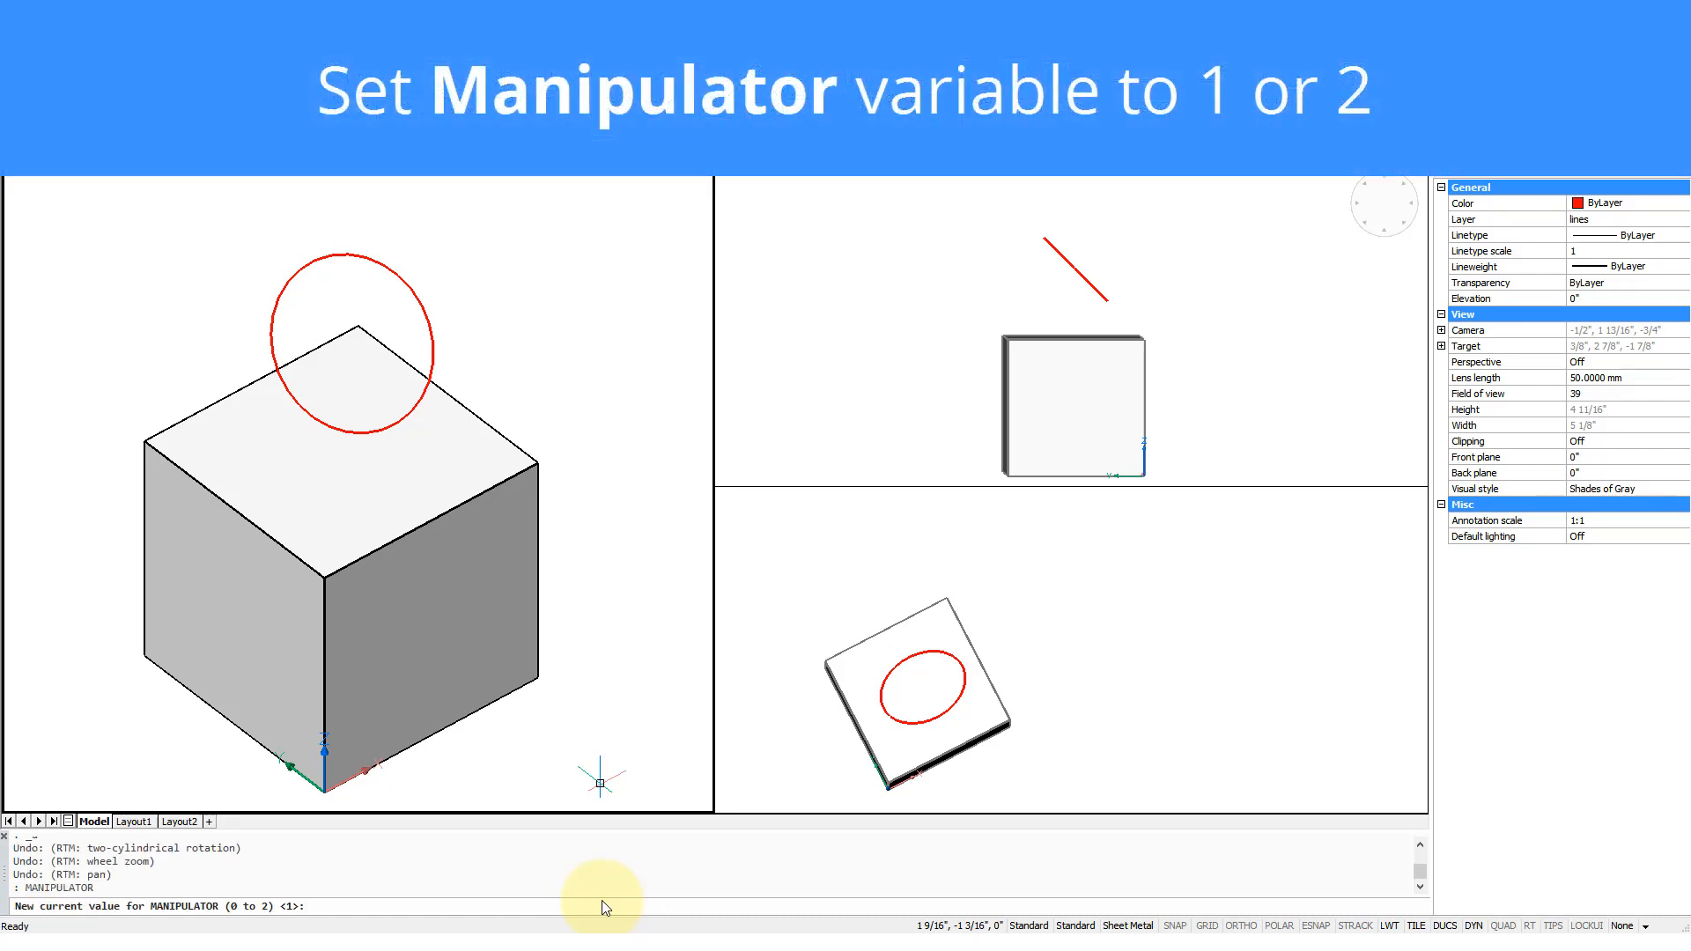
pyautogui.write('1')
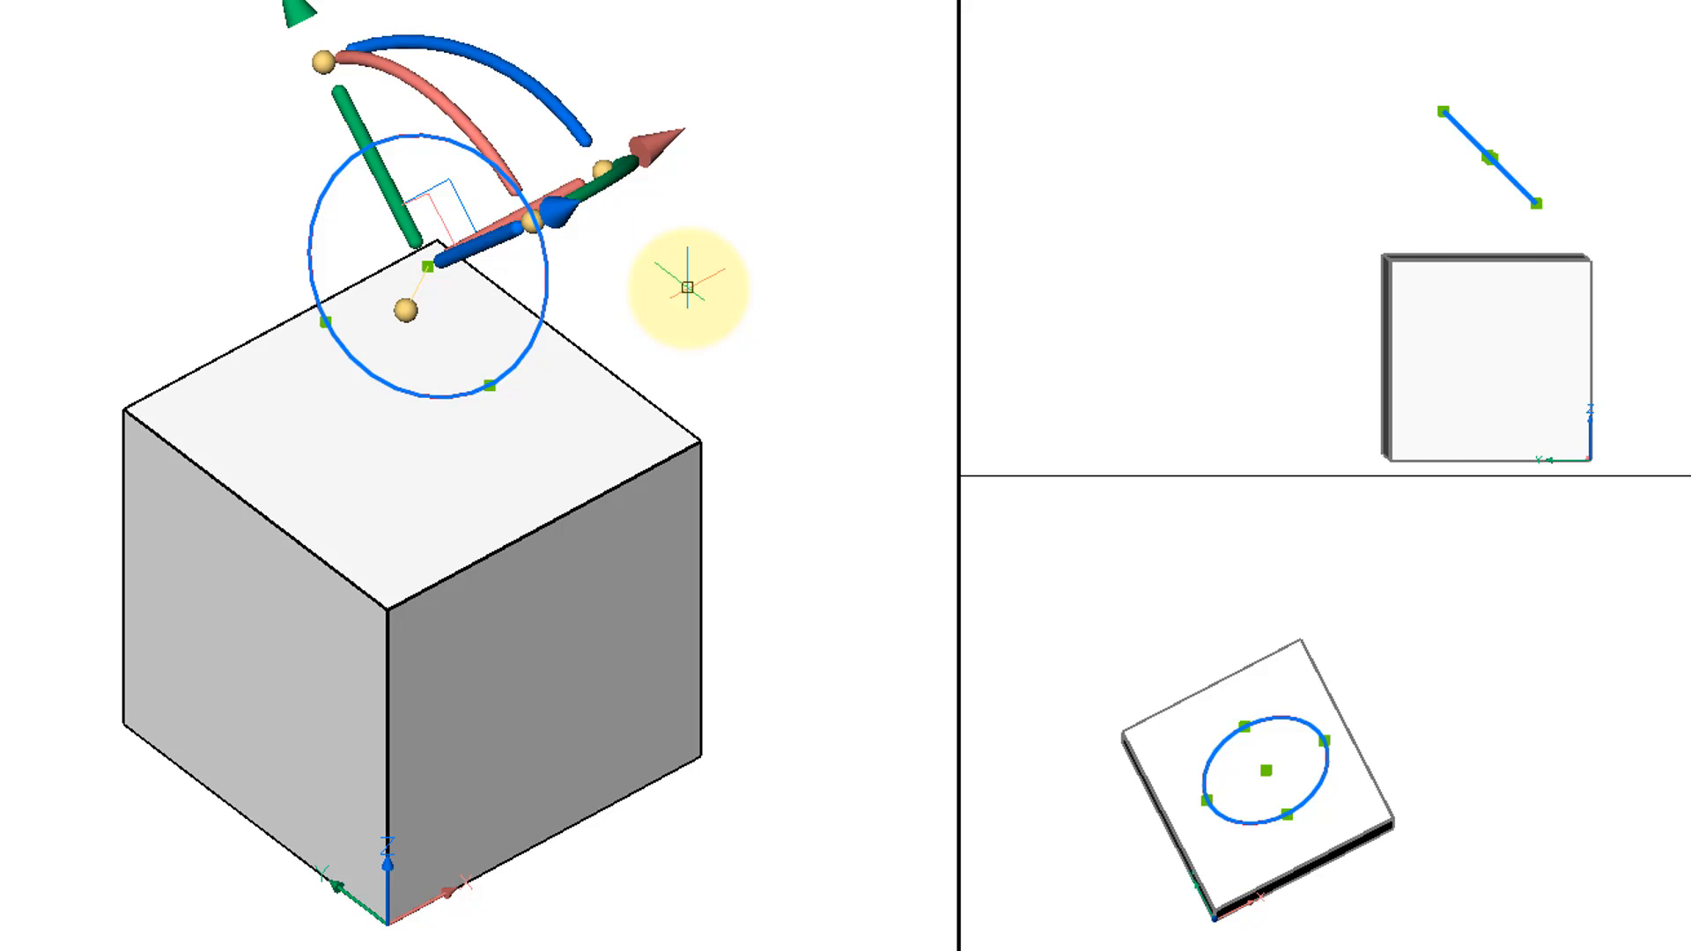
pyautogui.moveTo(685, 286); pyautogui.dragTo(652, 361)
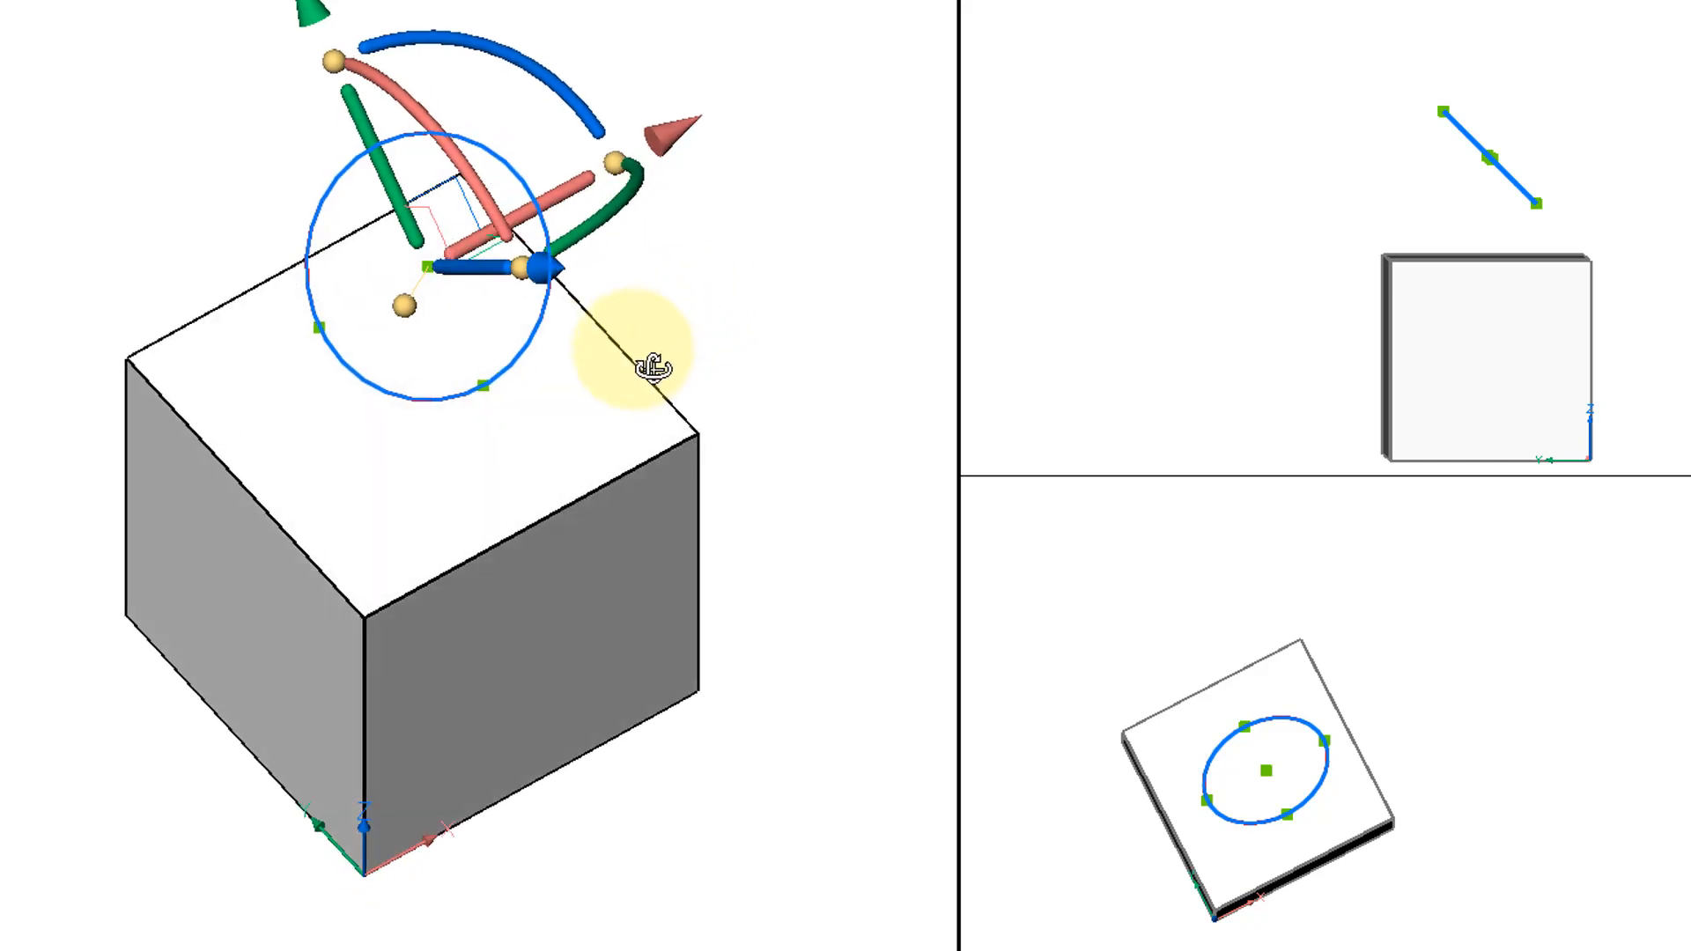